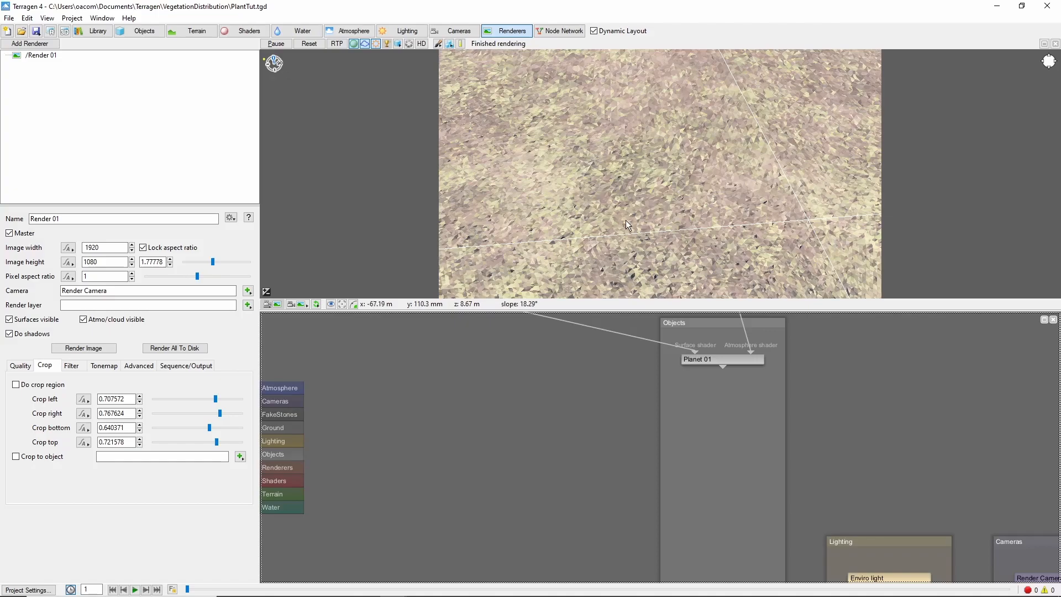
mouse_move(666, 276)
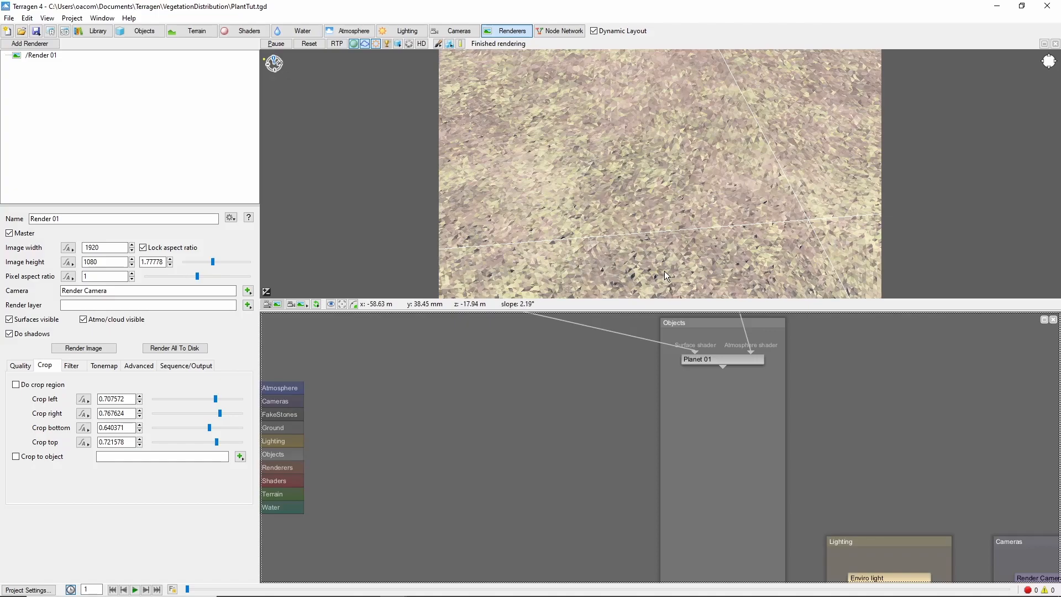
mouse_move(458, 188)
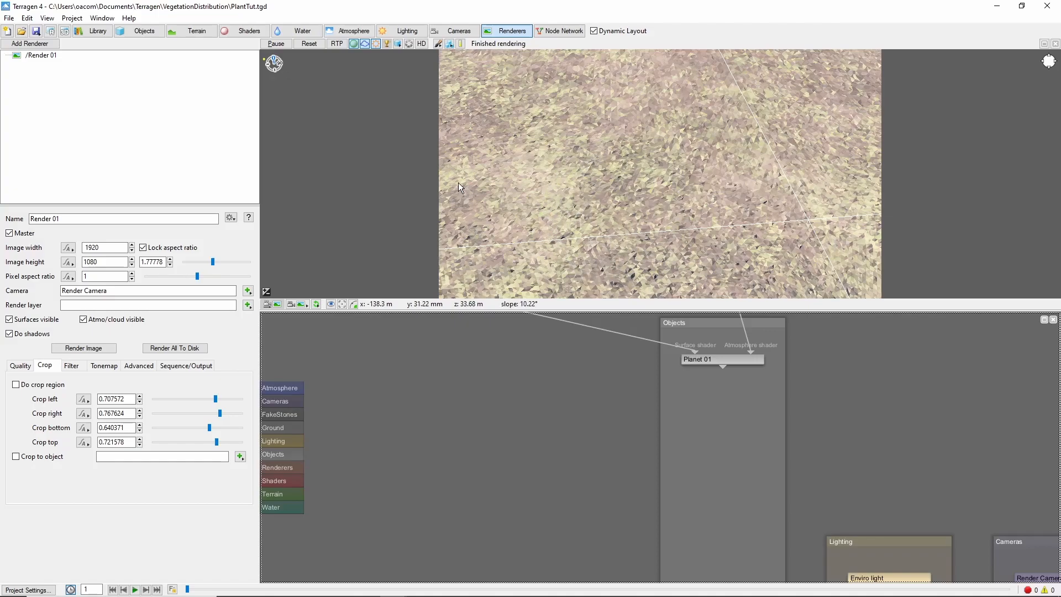
mouse_move(674, 240)
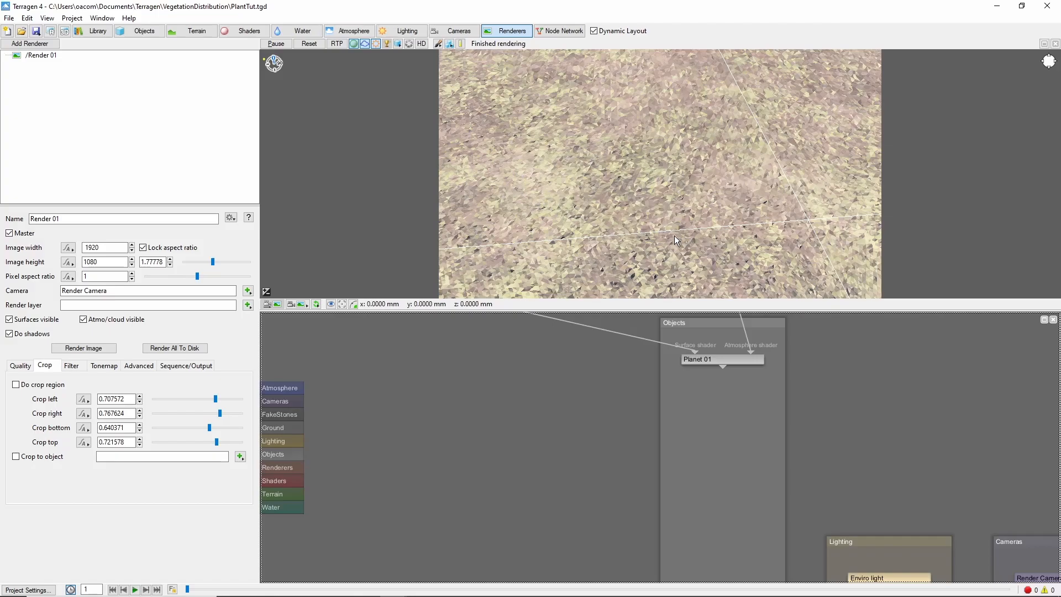
mouse_move(674, 239)
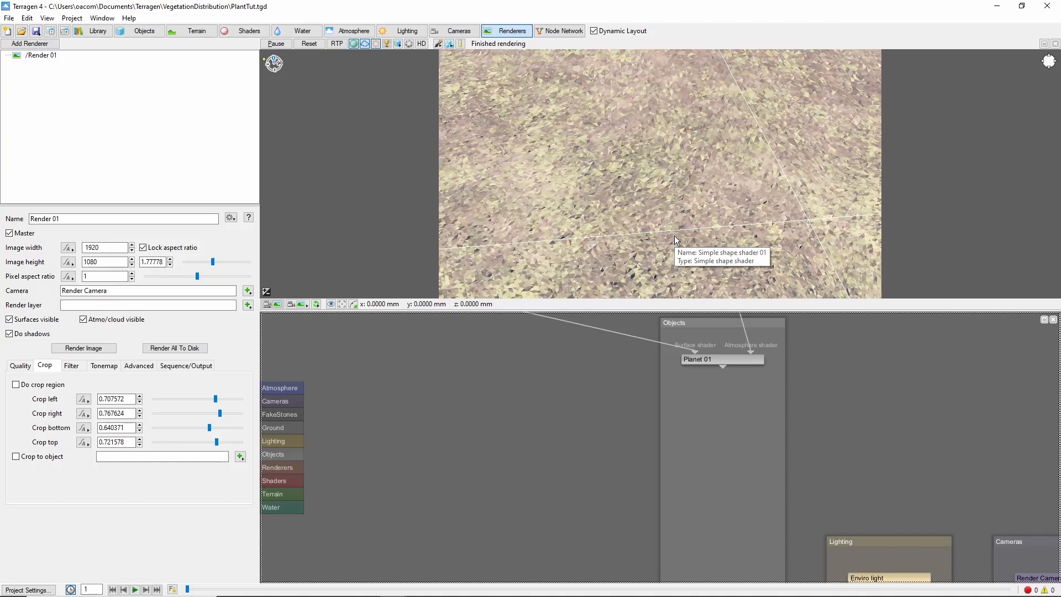
mouse_move(657, 481)
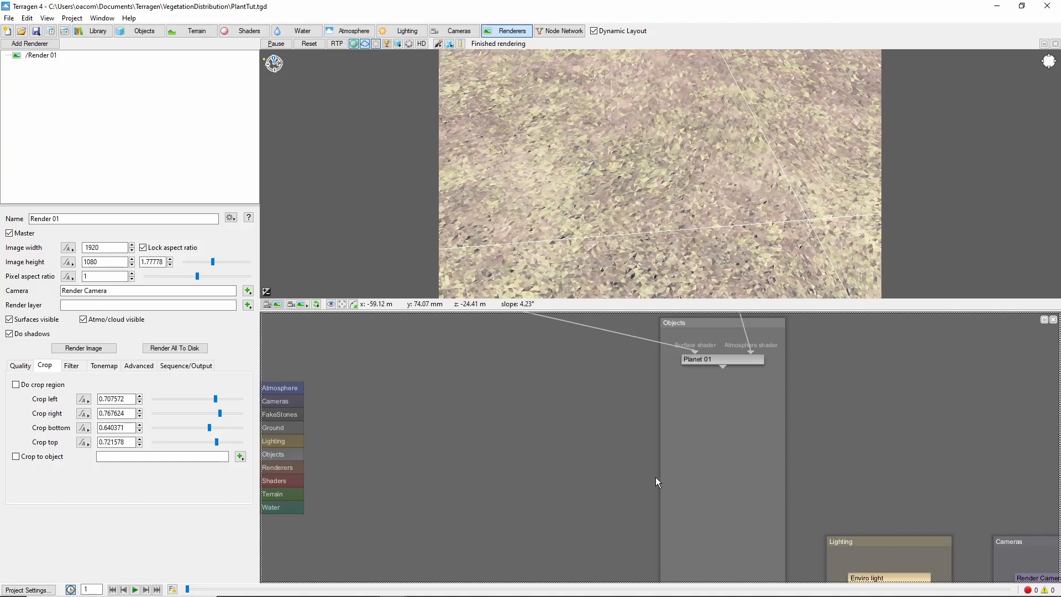
Step: Add a Tgo reader population from SH06_1_European_Spindle-Tree.tgo and inspect its object node
left_click(143, 30)
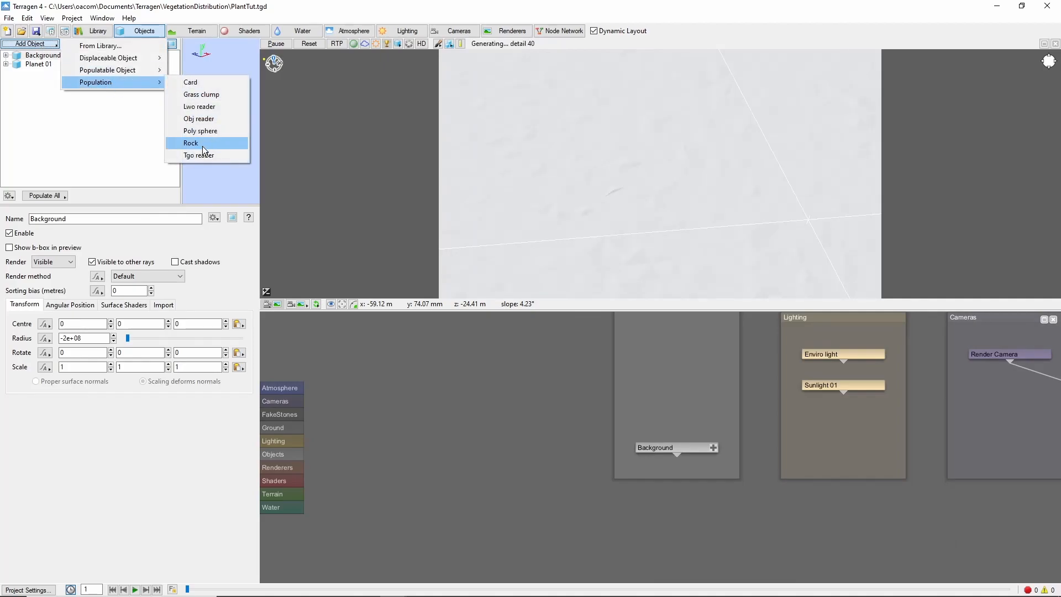
left_click(199, 155)
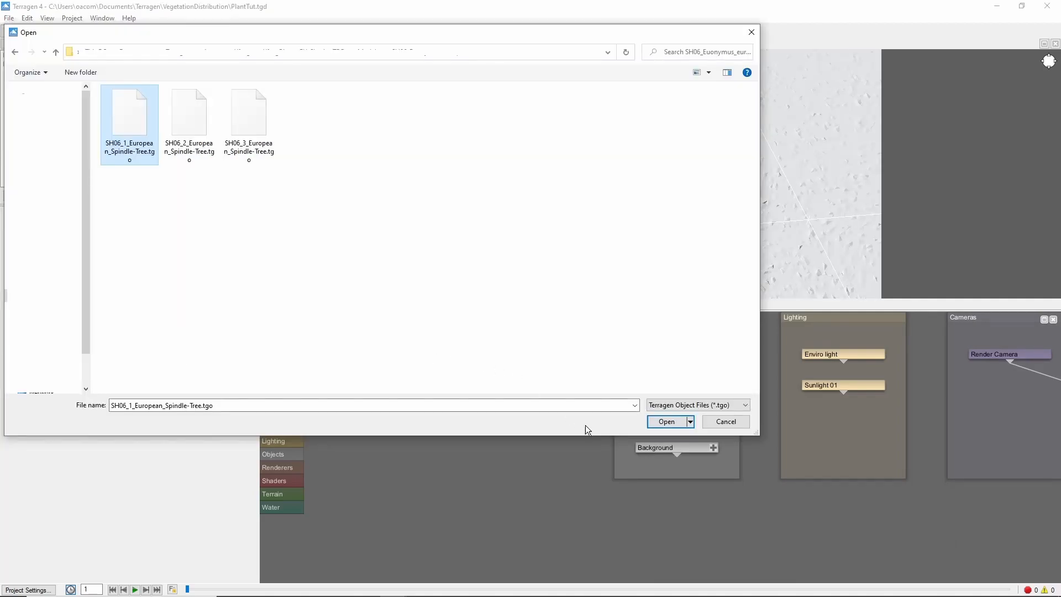
left_click(666, 421)
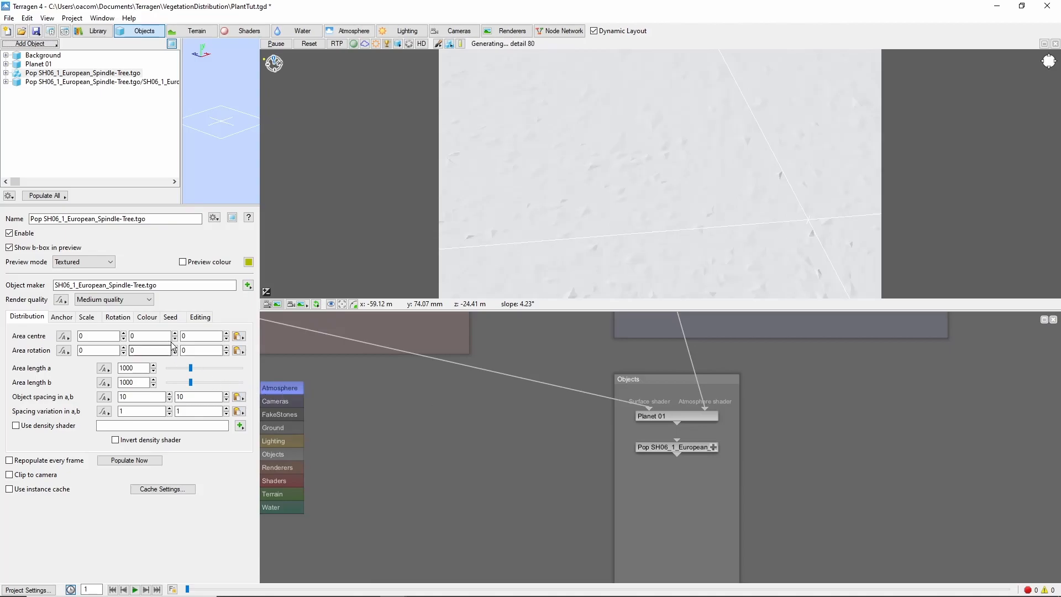
left_click(100, 81)
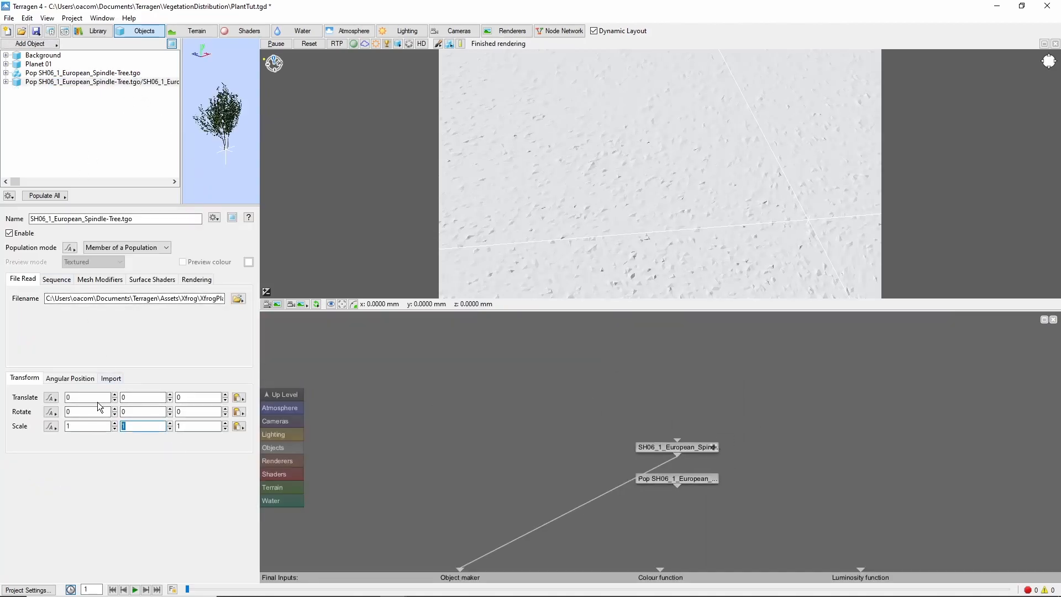
left_click(84, 72)
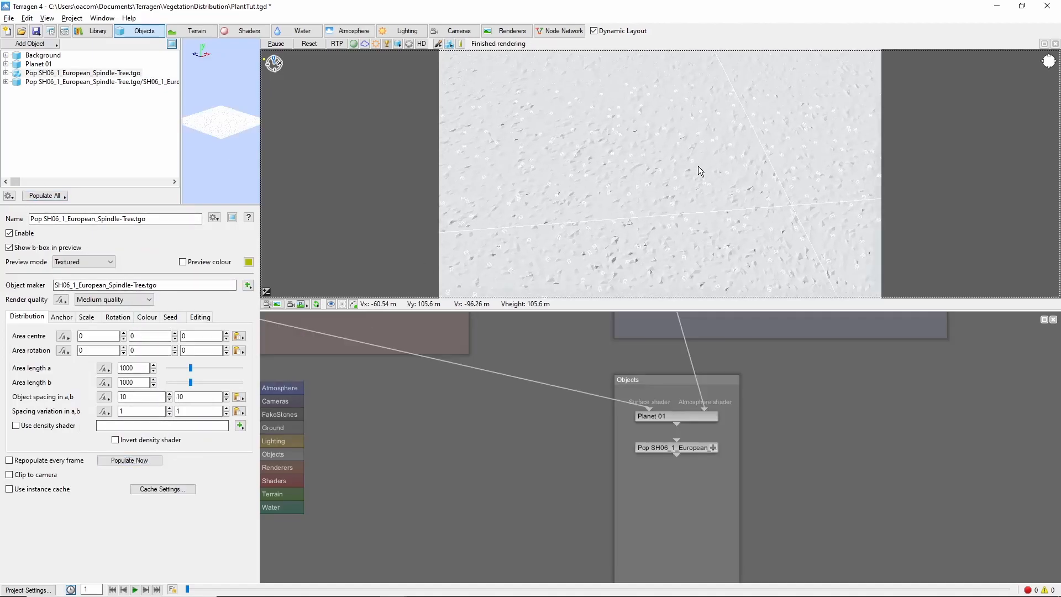
left_click(399, 43)
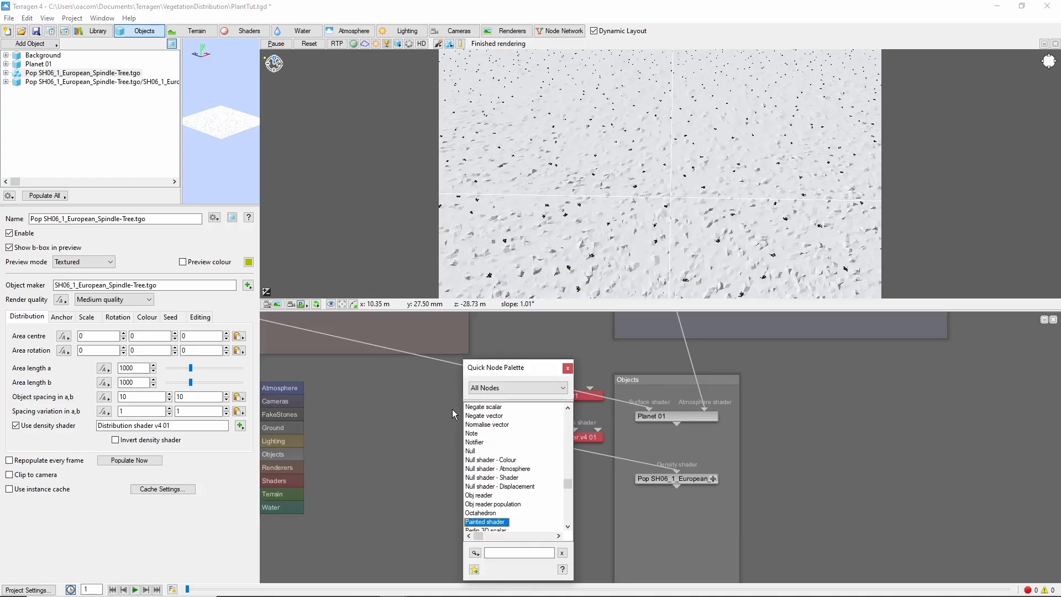
Step: Finish wiring Distribution shader, Plant Mask and Fractal breakup into the spindle-tree density
scroll("down", 3)
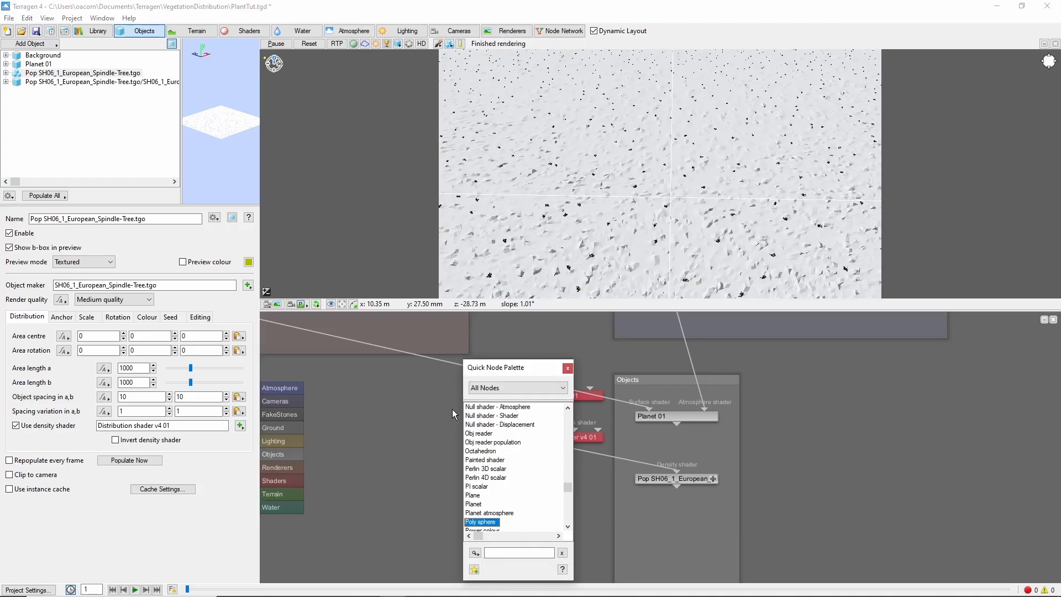
left_click(567, 368)
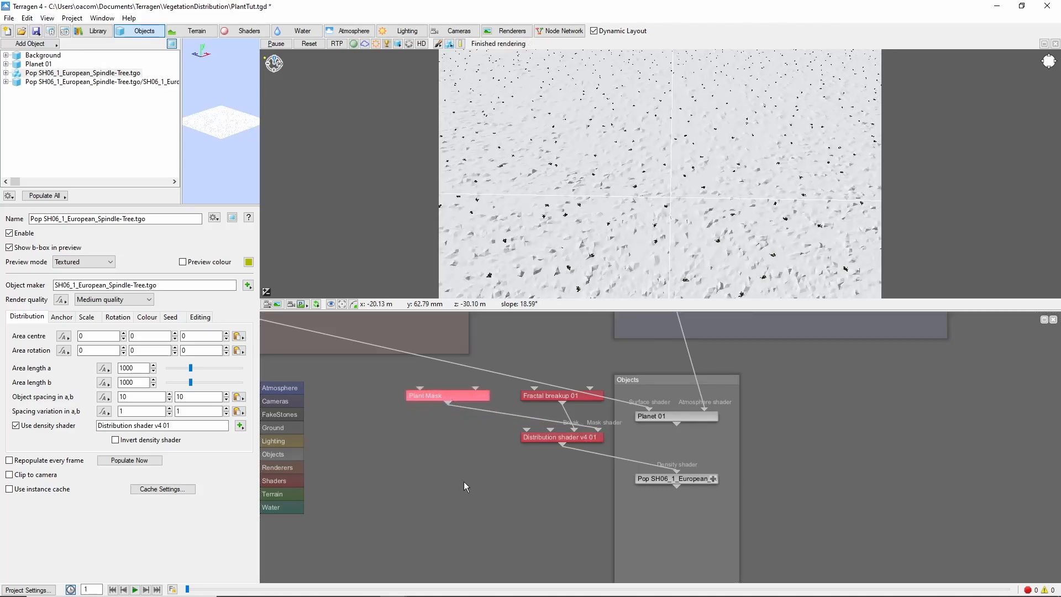
mouse_move(447, 413)
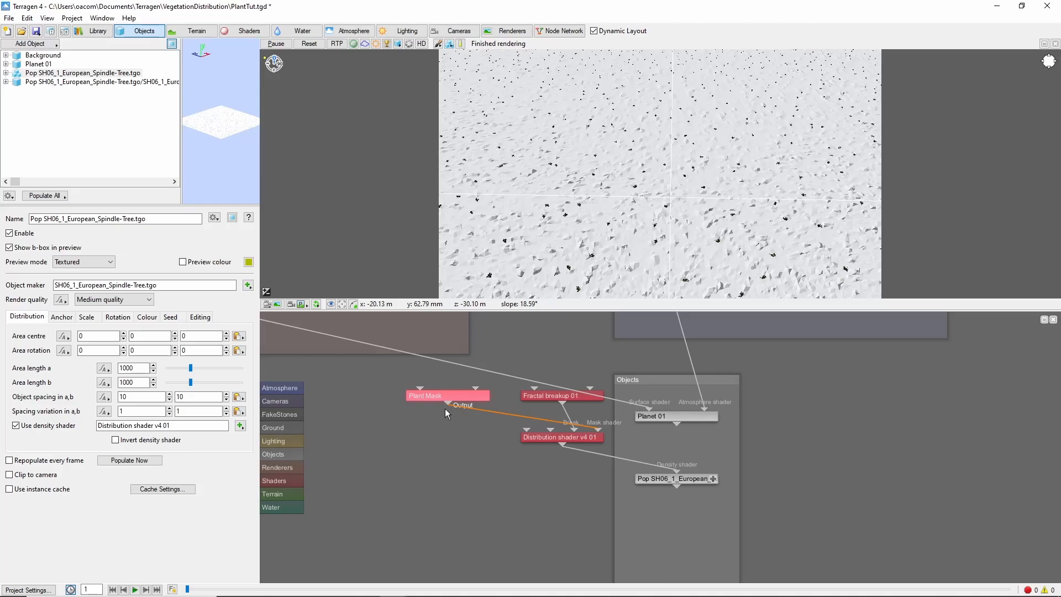
mouse_move(468, 398)
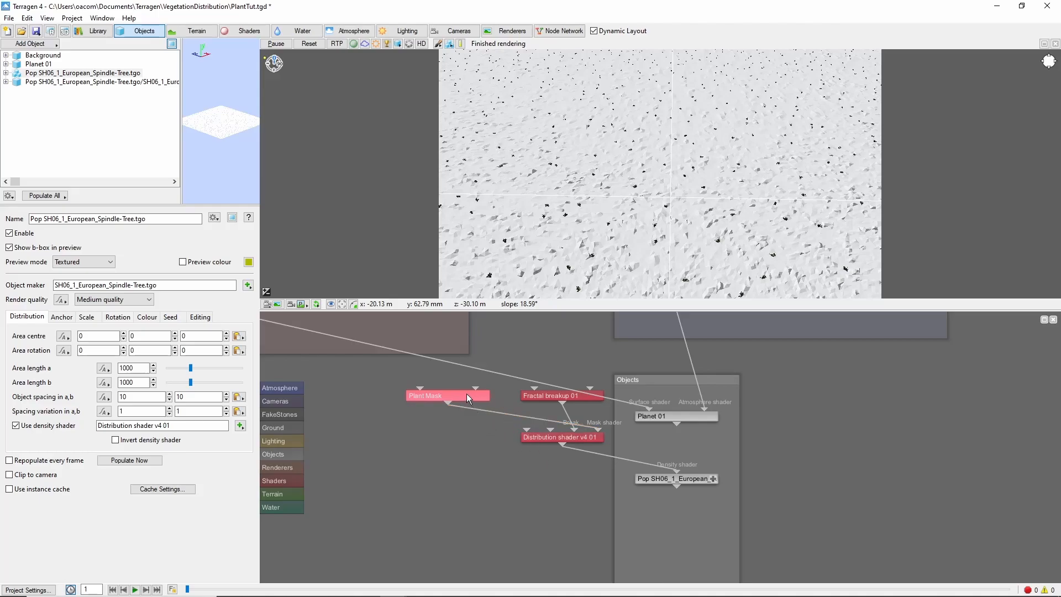
Step: Preview Plant Mask zoomed to 500 m and set its feature scale to 25
double_click(446, 395)
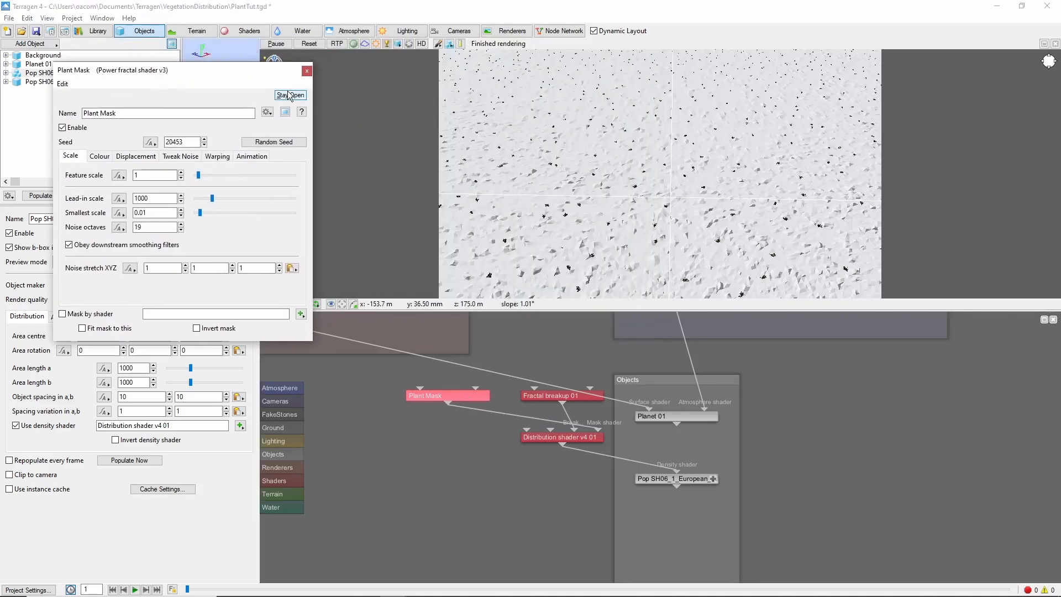
left_click(284, 112)
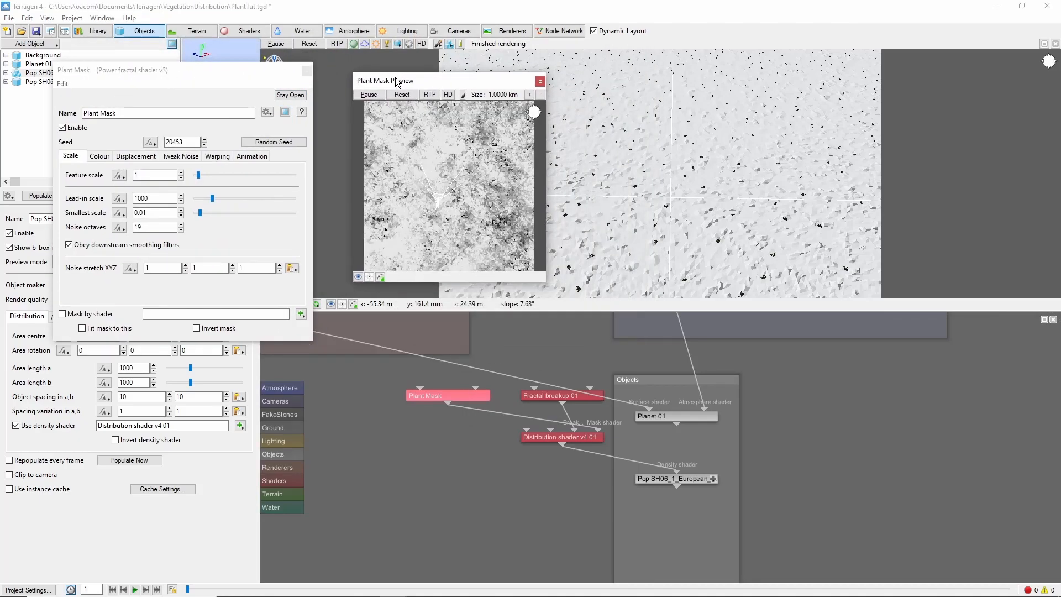
left_click(529, 94)
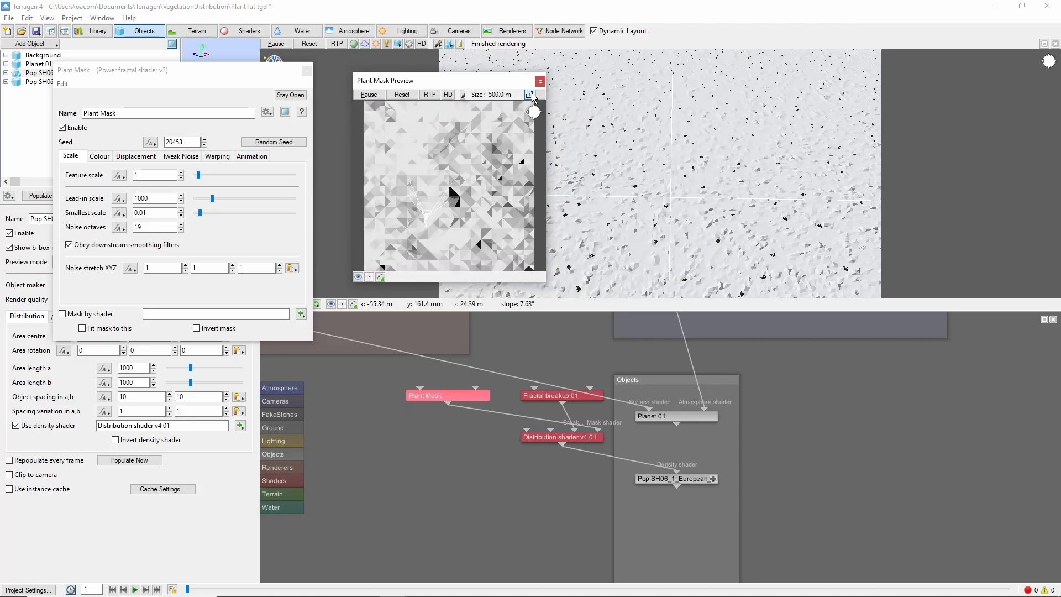
triple_click(155, 174)
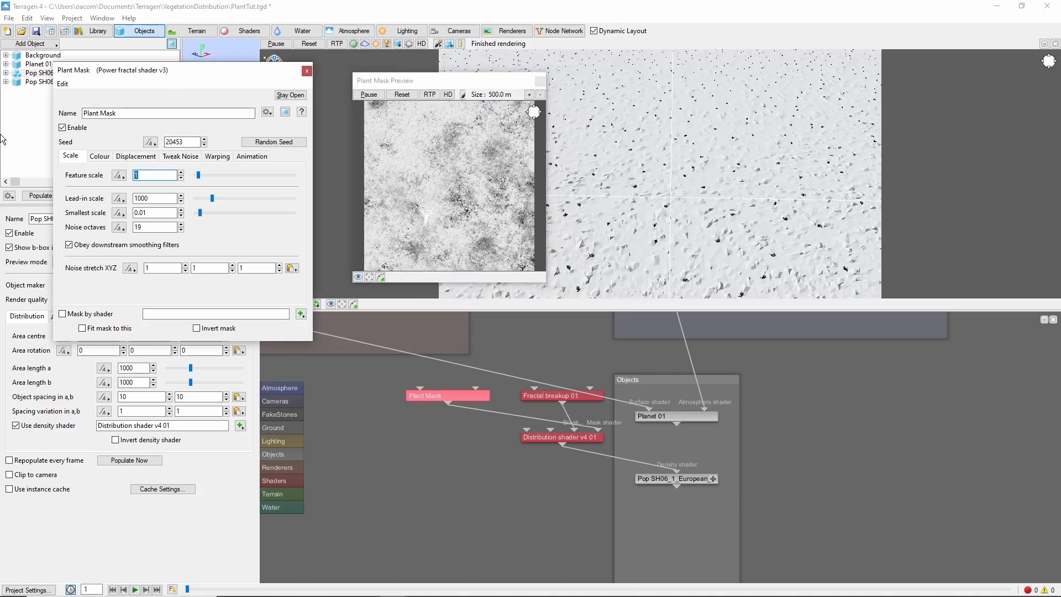
type("25")
left_click(156, 212)
type("1")
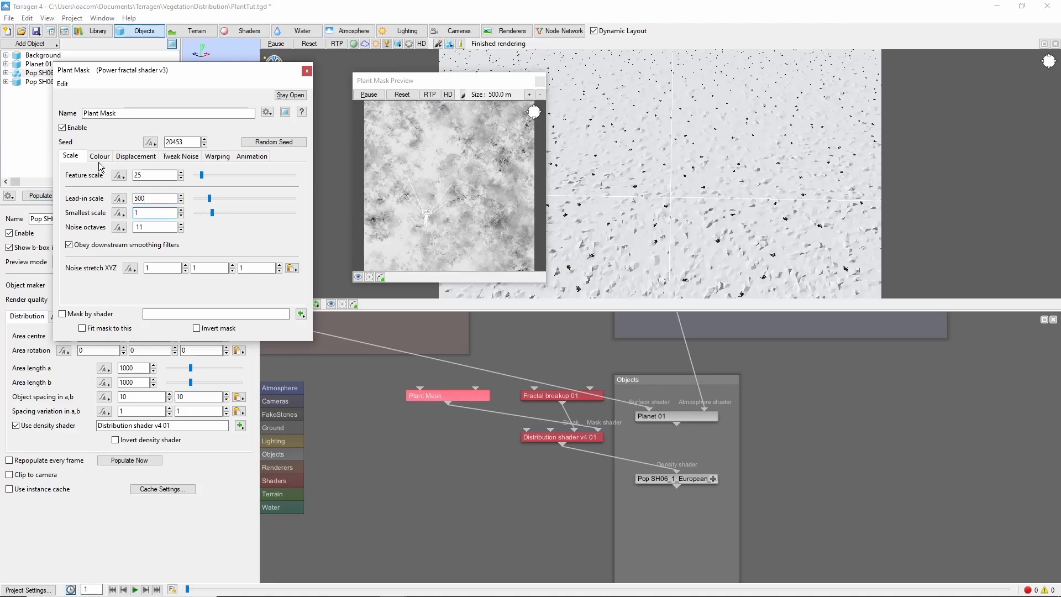
left_click(99, 156)
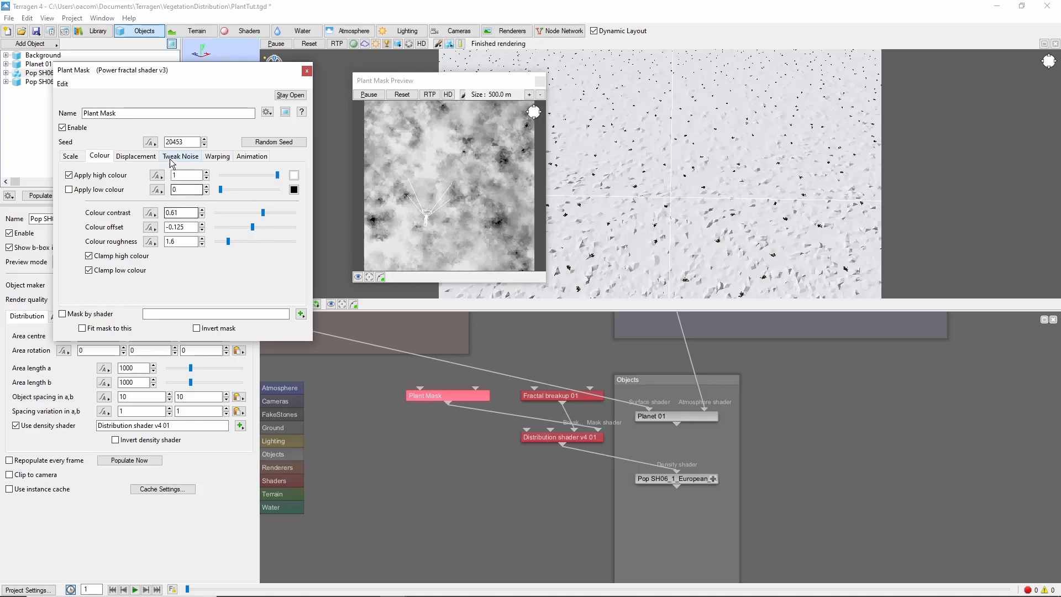
Step: Set Plant Mask buoyancy and clumping of variation to 1, previewing a wider area
left_click(181, 157)
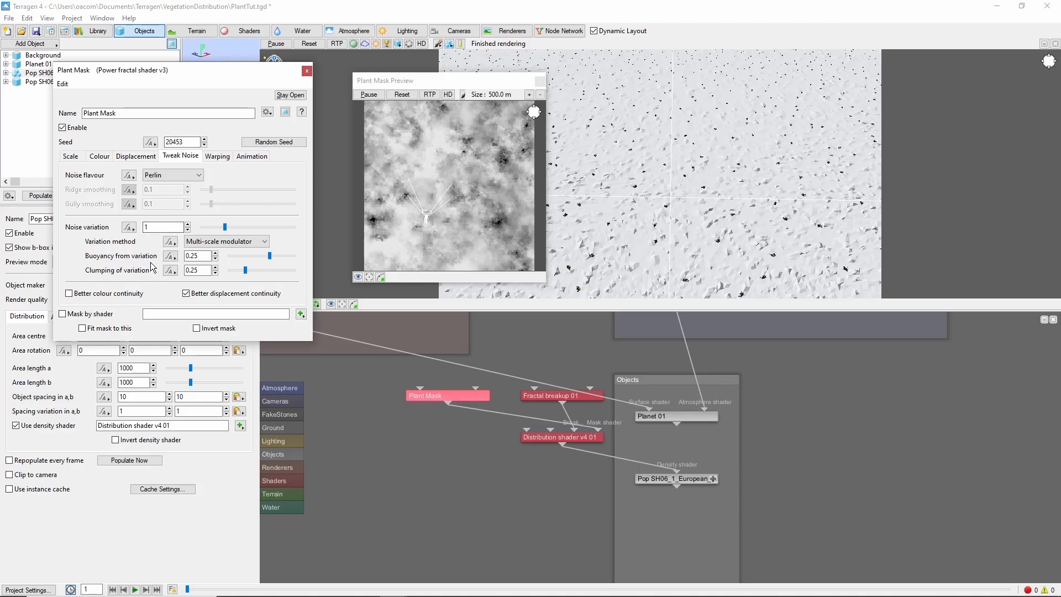
mouse_move(121, 261)
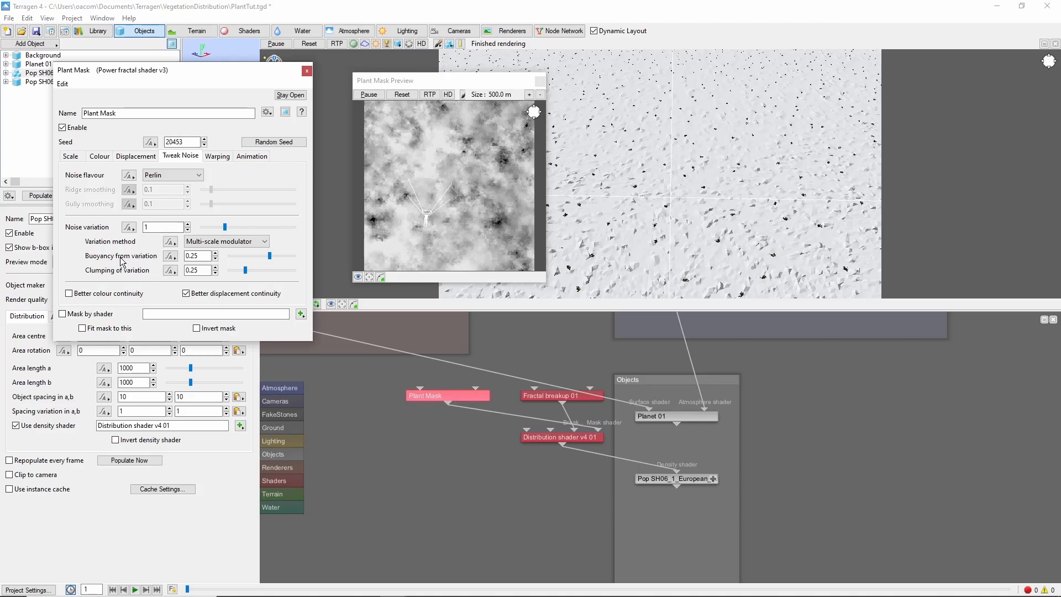
mouse_move(114, 258)
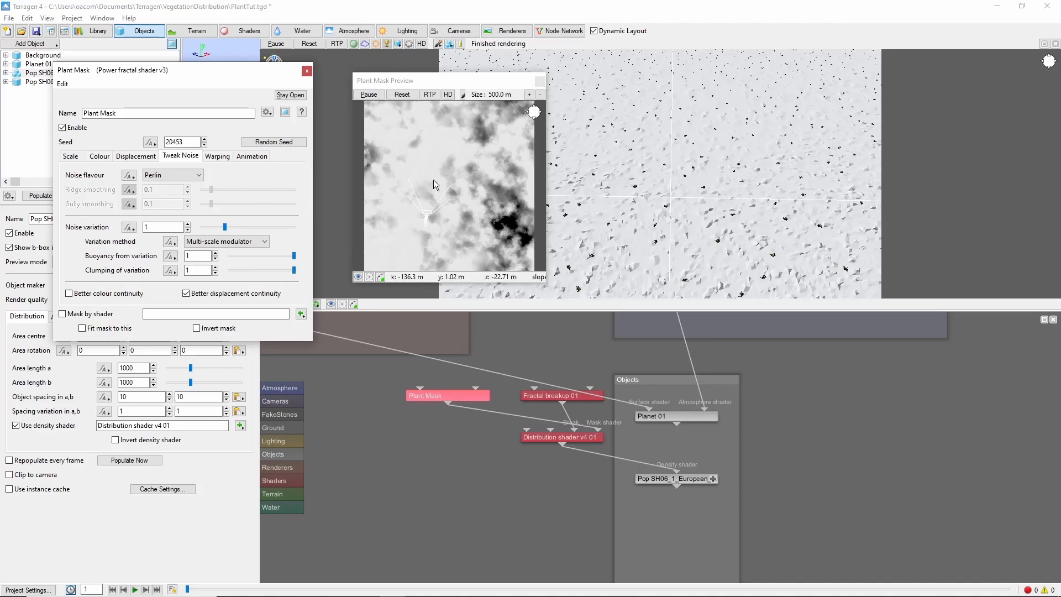
left_click(539, 94)
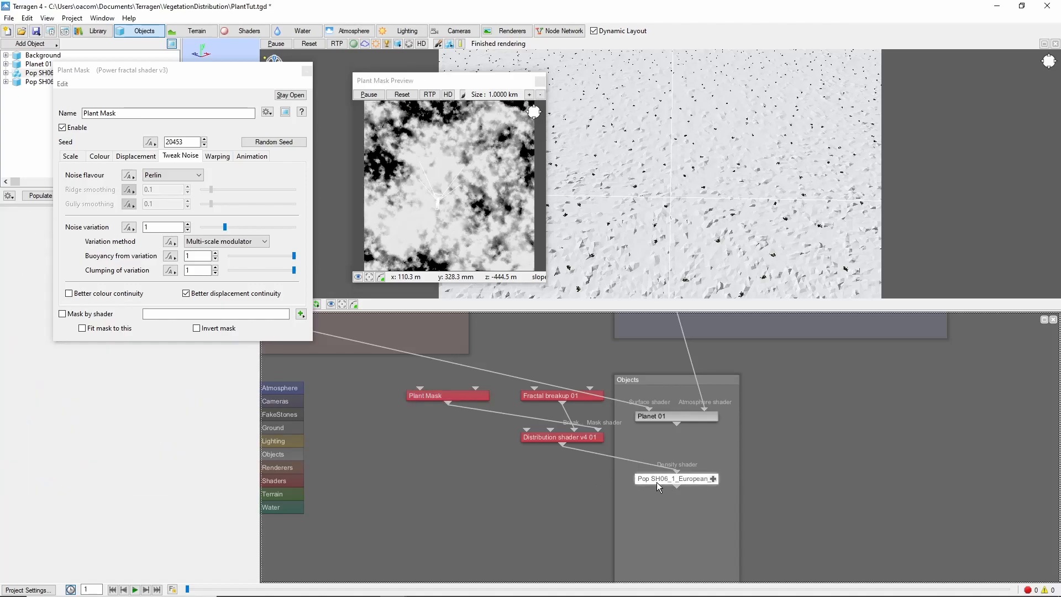
Step: Repopulate Pop SH06 spindle trees at 0.45 spacing and render with RTP
double_click(676, 478)
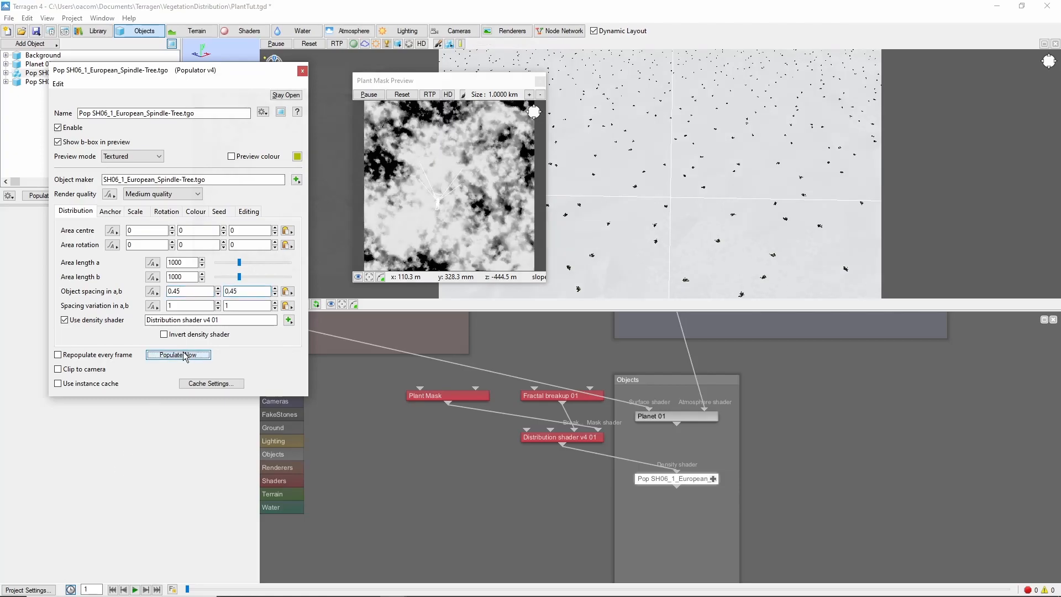
left_click(178, 355)
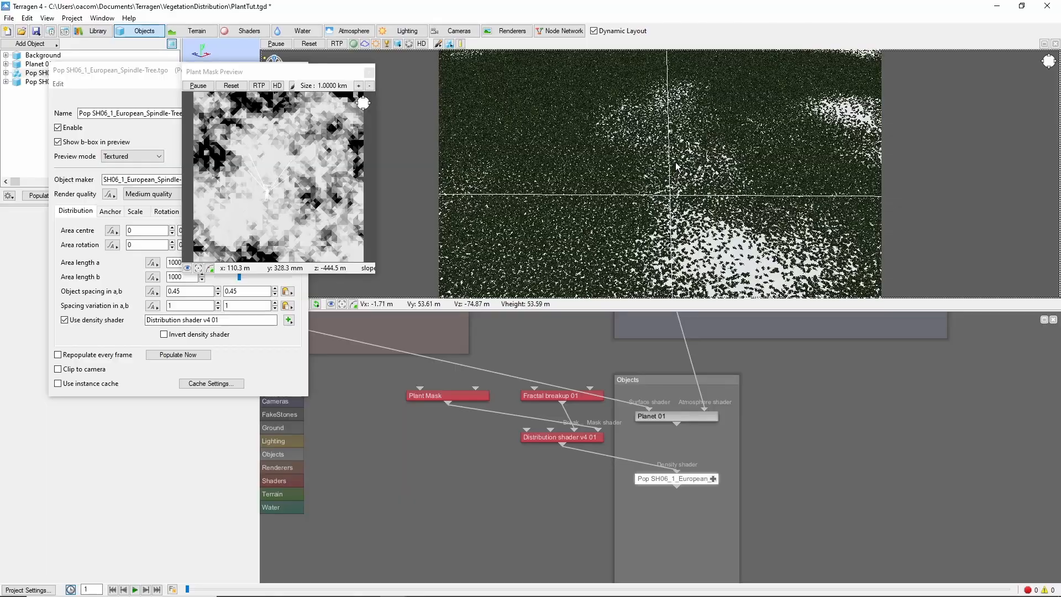
left_click(337, 43)
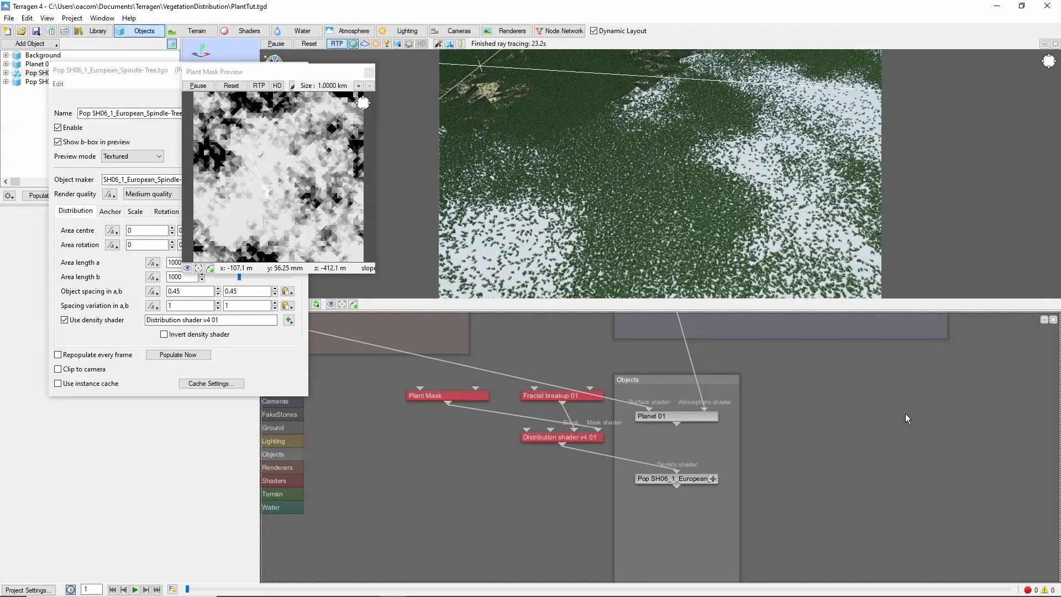
mouse_move(866, 407)
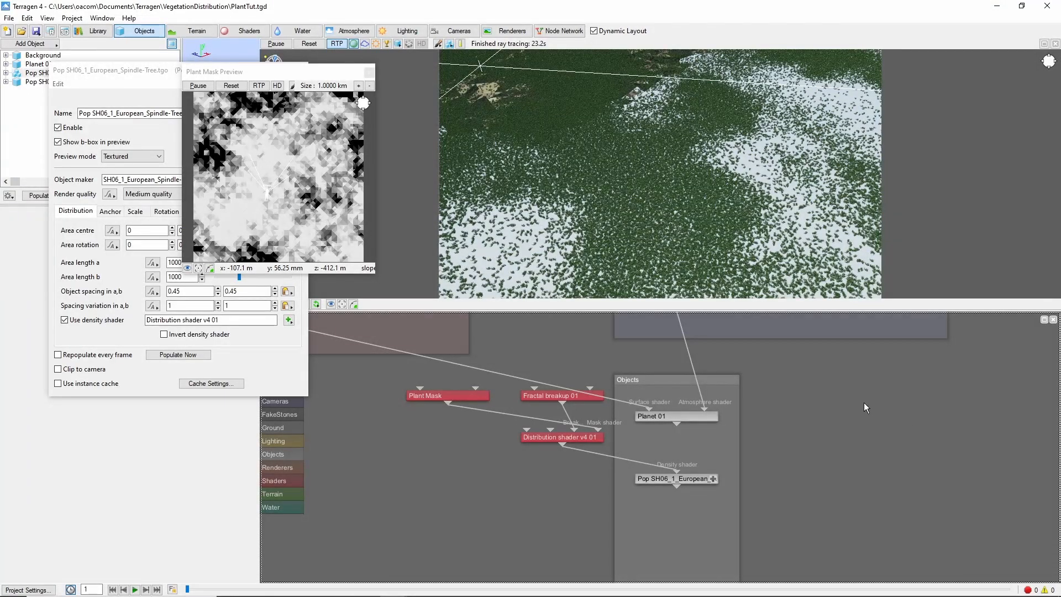
Step: Add an SH17_2_Elderberry population with maximum scale 0.8 and 0.5 object spacing
left_click(29, 43)
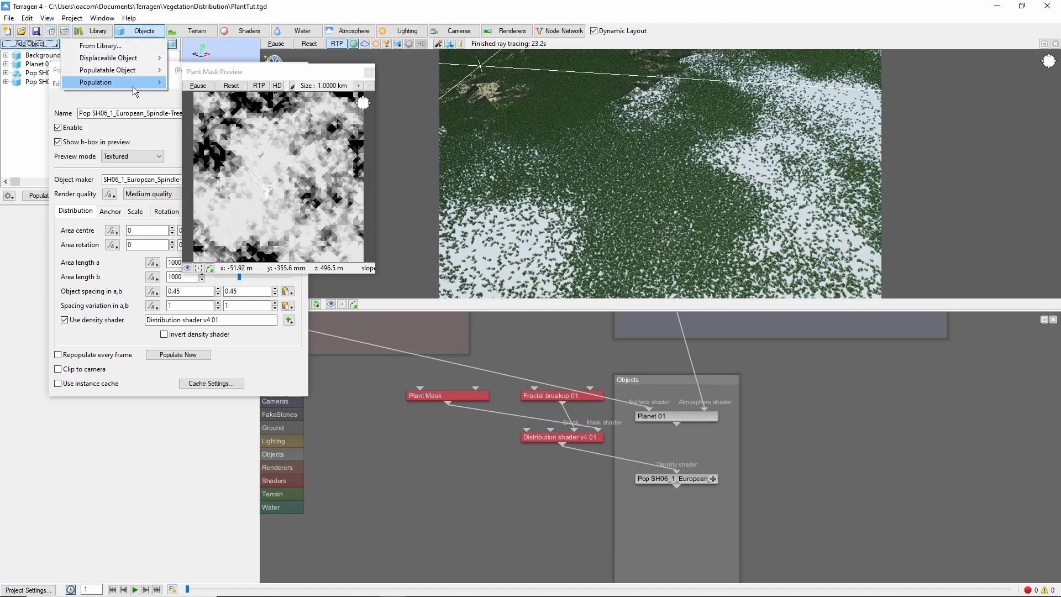
left_click(96, 82)
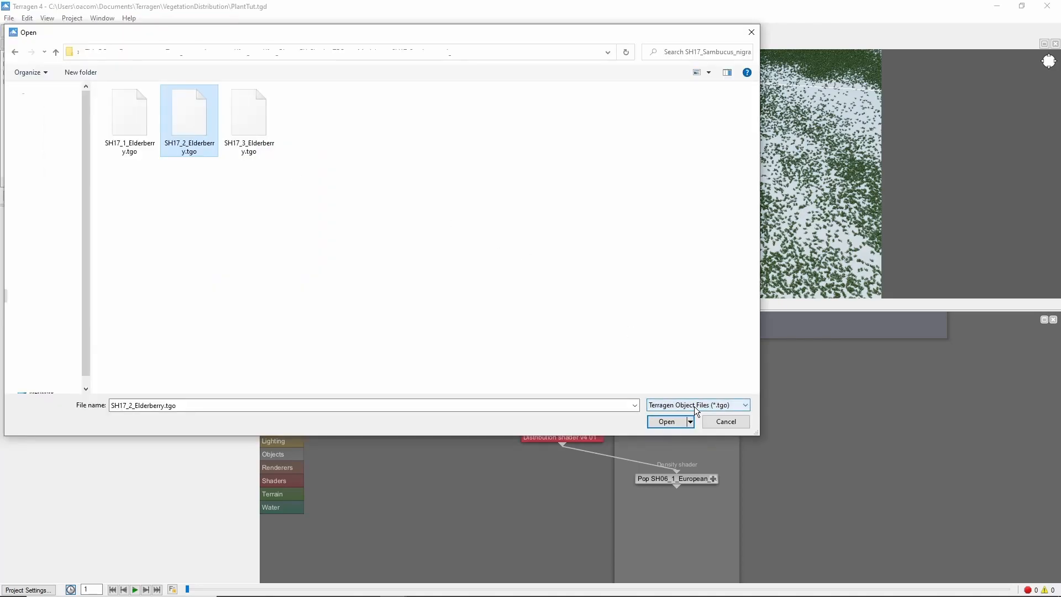
left_click(665, 421)
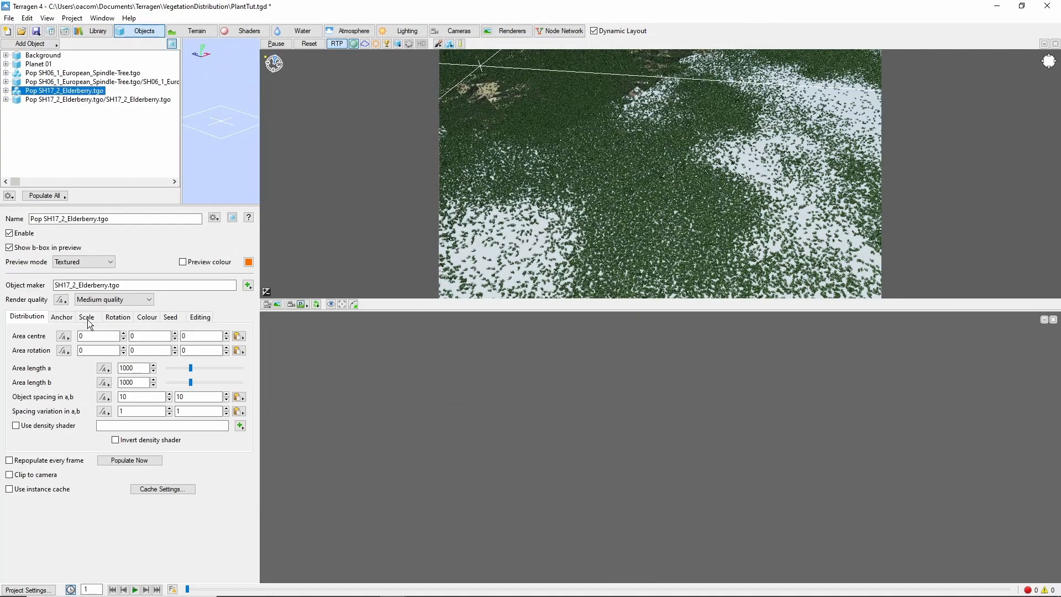
left_click(86, 317)
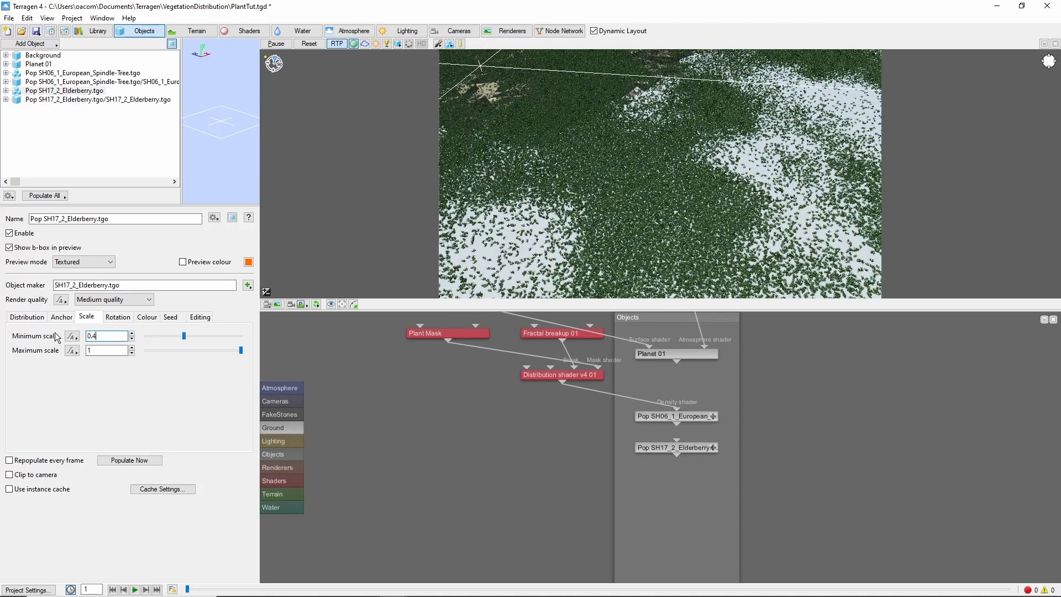
type("0.8")
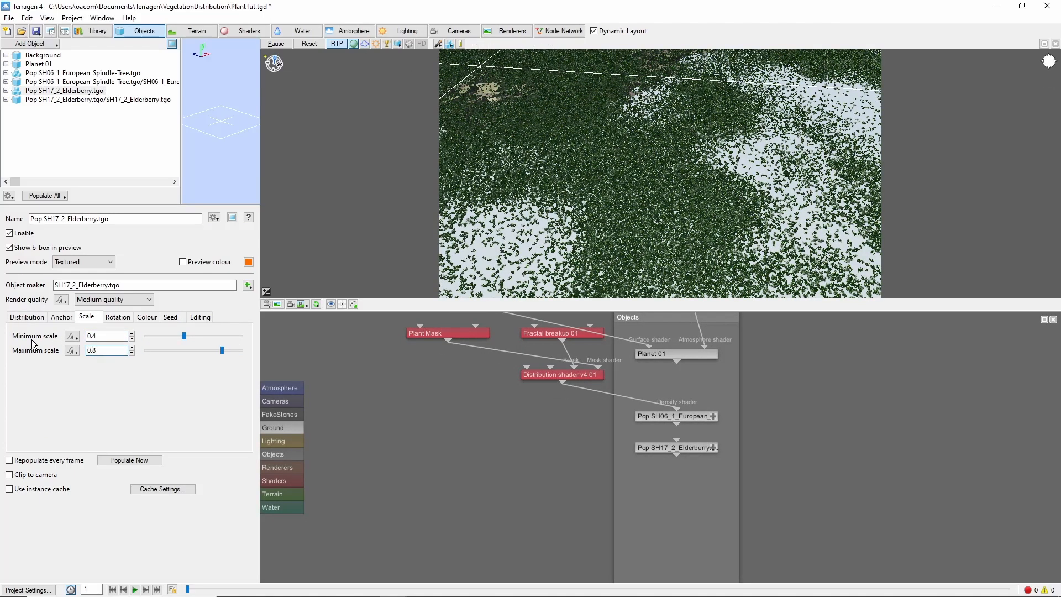
left_click(27, 317)
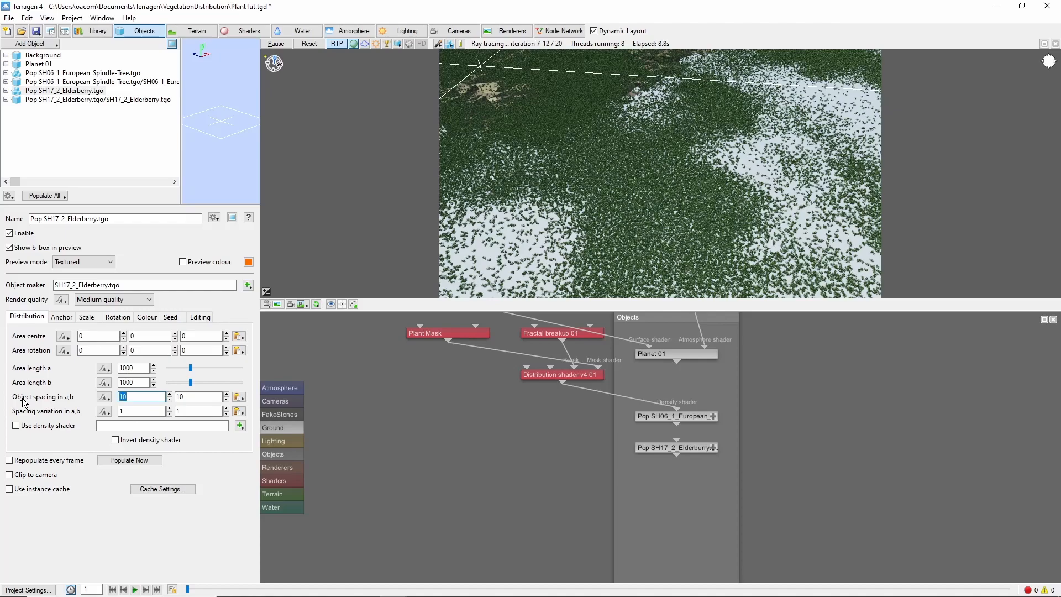
type("0.5")
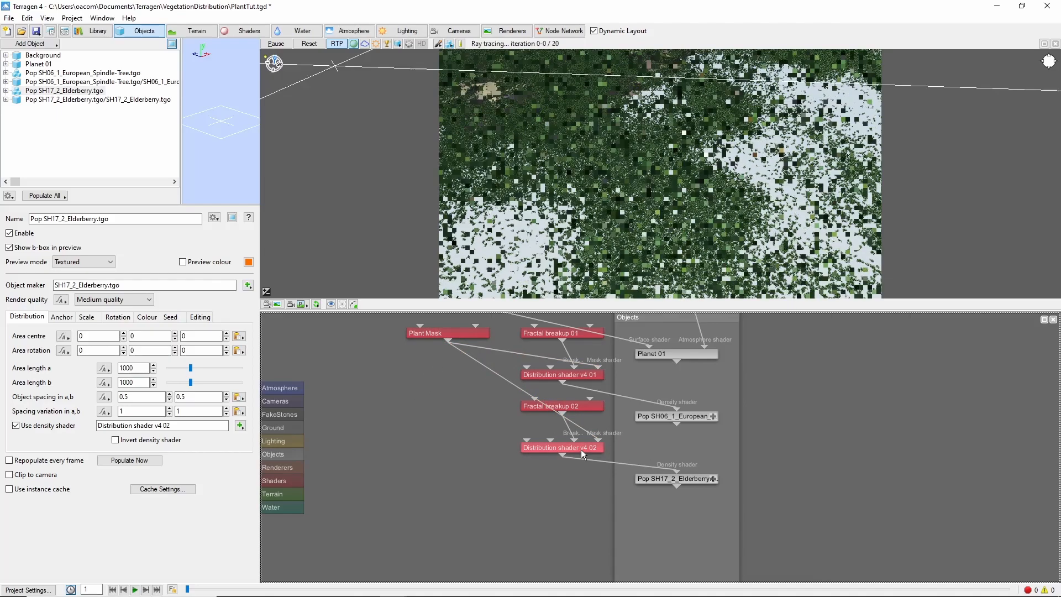
Step: Use Plant Mask as coverage at 0.2 in the elderberry distribution shader and repopulate
double_click(561, 447)
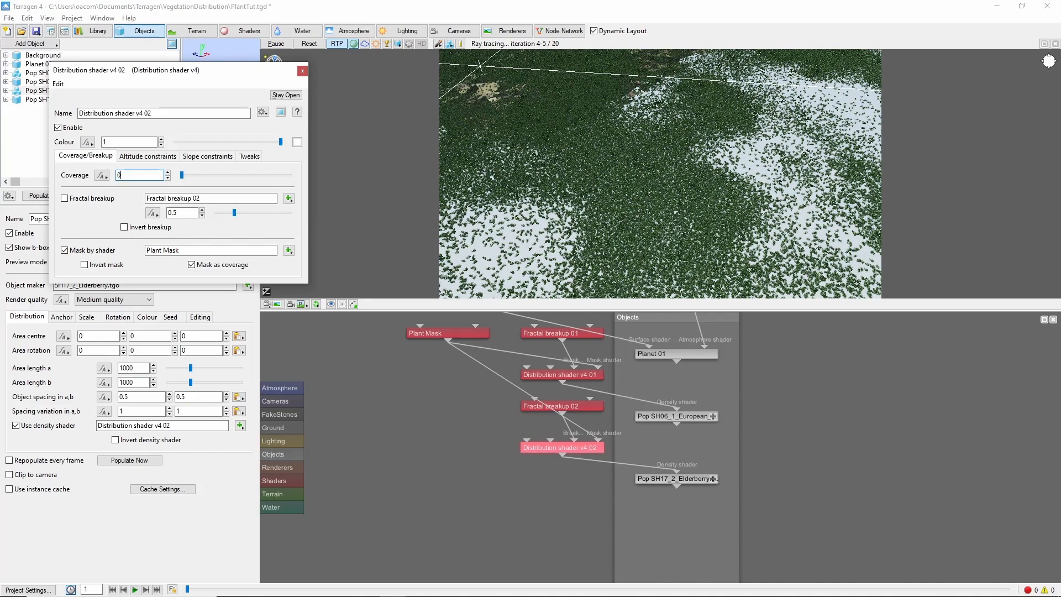
type("0.2")
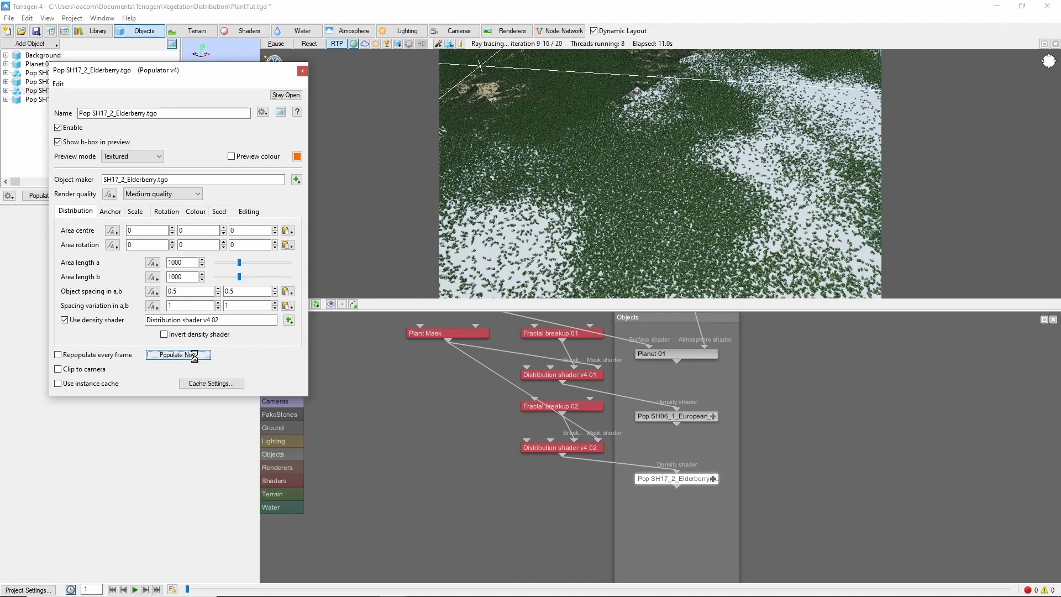
double_click(561, 447)
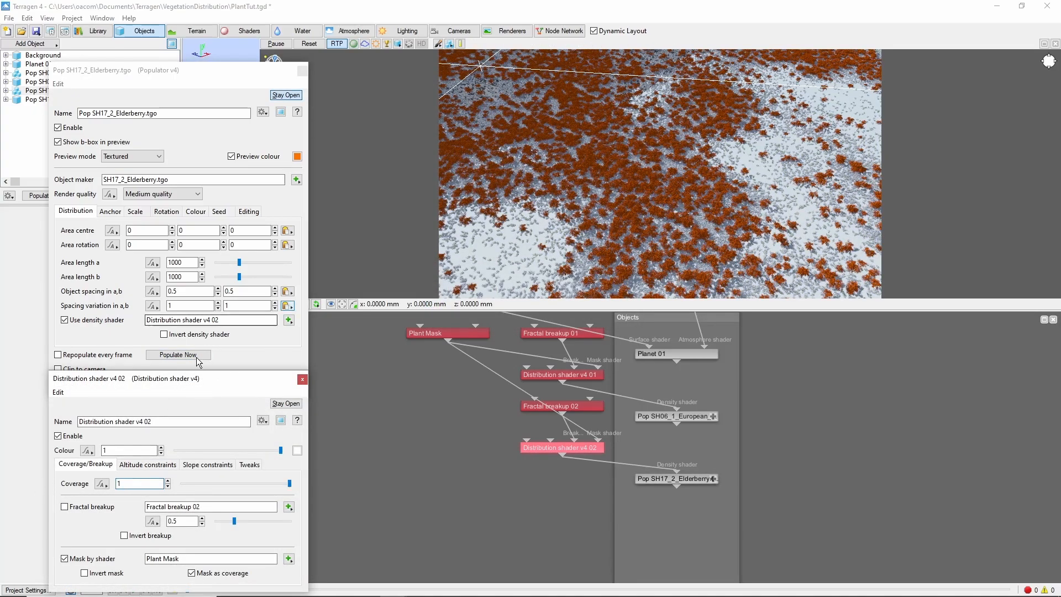
left_click(178, 354)
type("0")
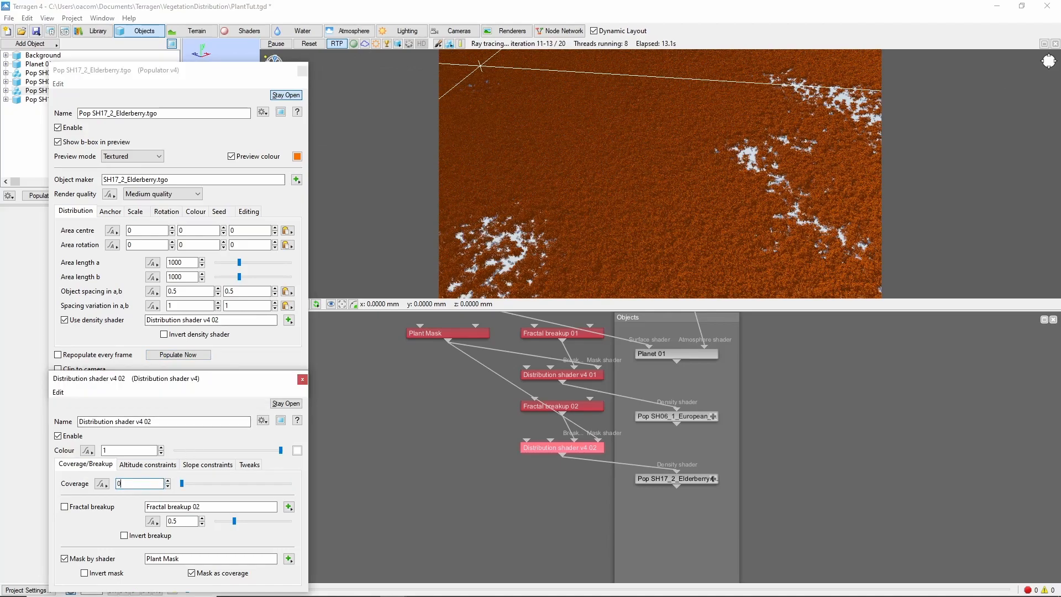
left_click(178, 354)
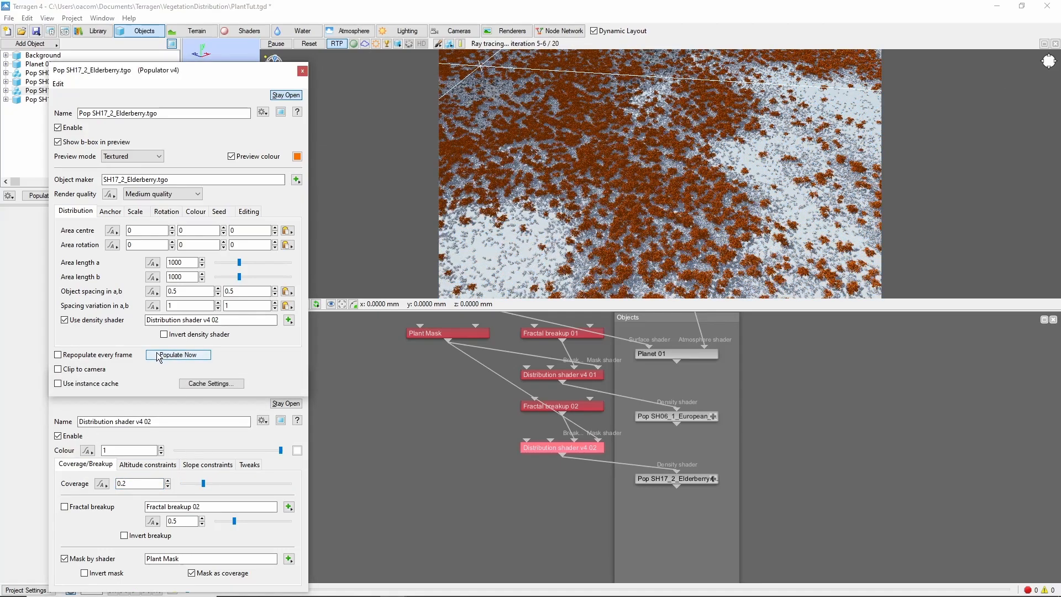
Step: Feed Power fractal shader v3 01 and Plant Mask into a Multiply colour node and preview it
left_click(178, 355)
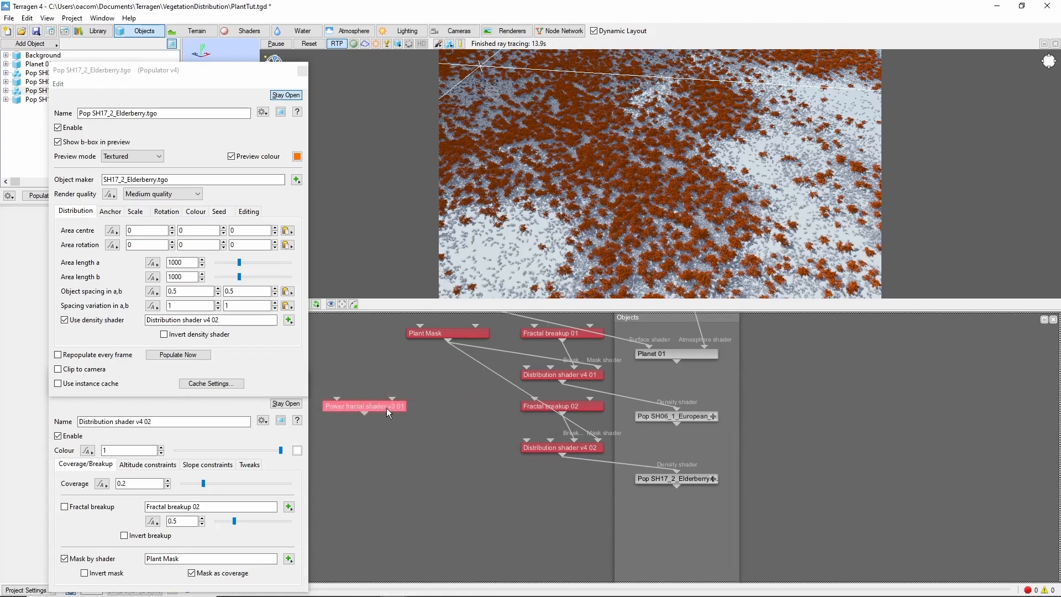
left_click(363, 406)
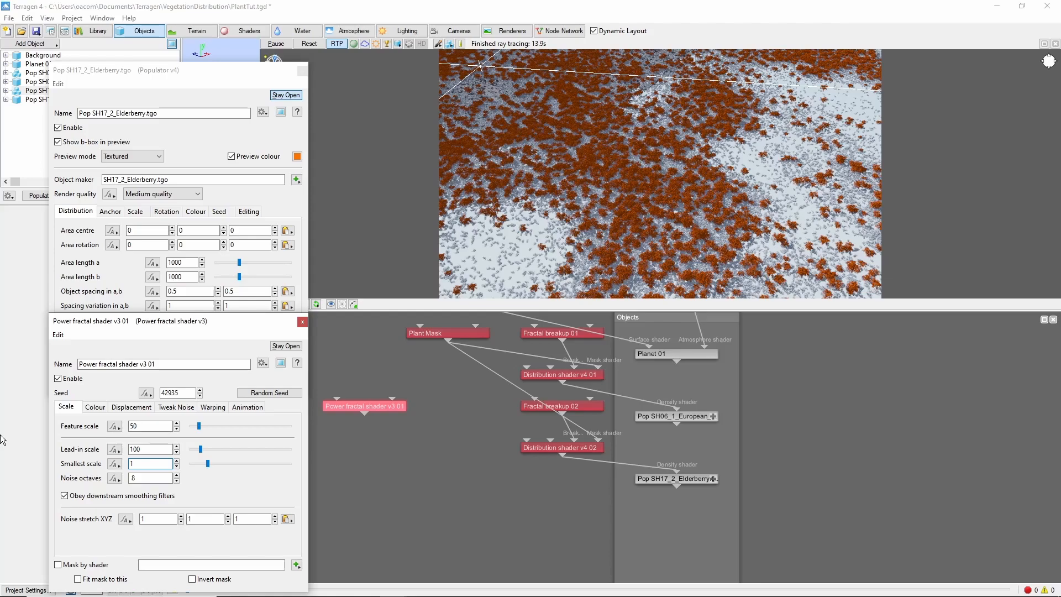
left_click(95, 407)
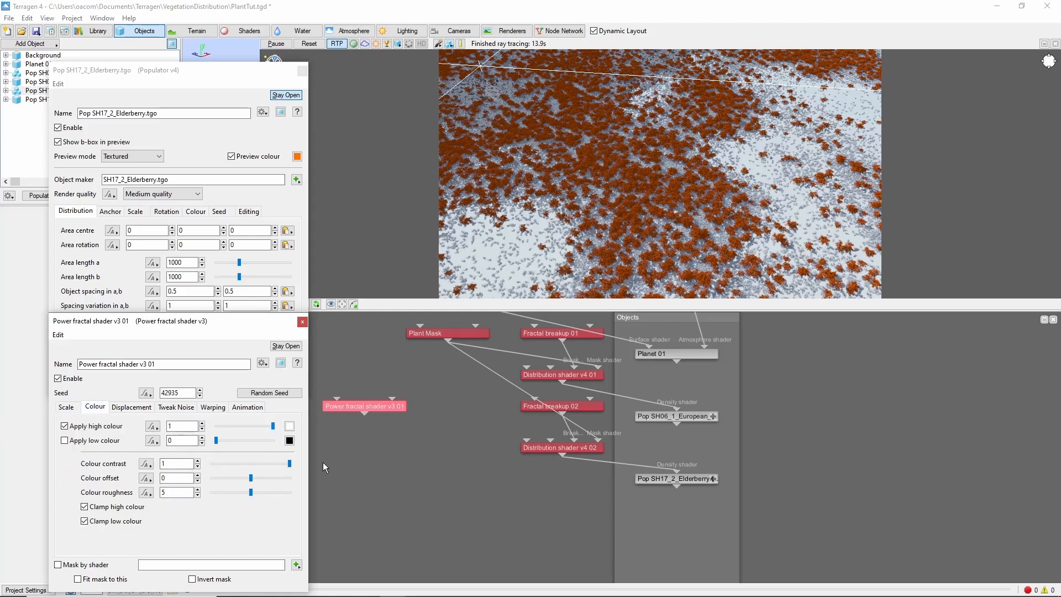
left_click(175, 406)
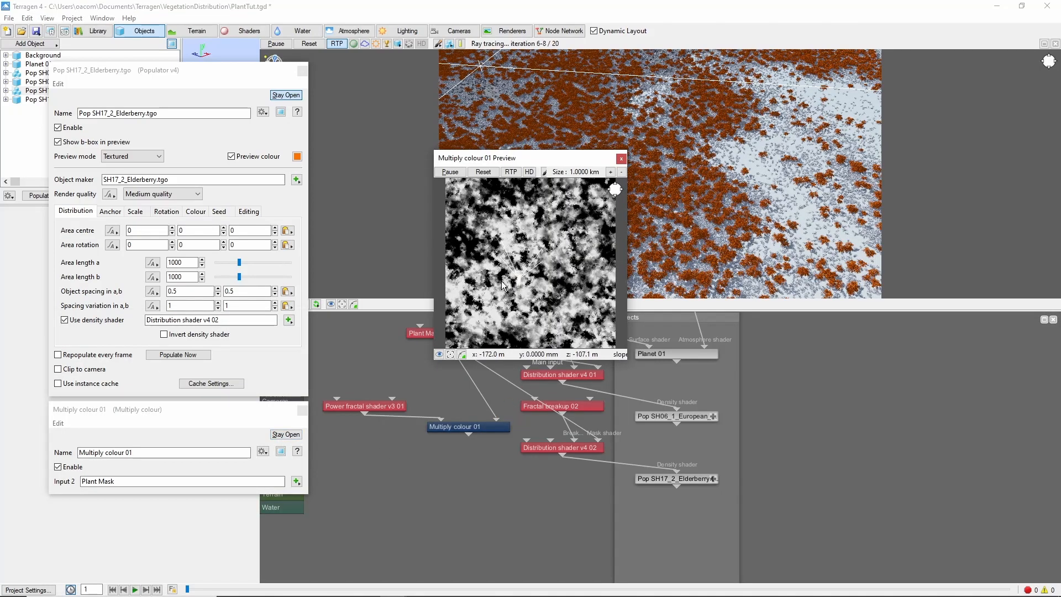
Step: Connect Multiply colour 01 to the elderberry distribution mask and repopulate the bushes
left_click(618, 157)
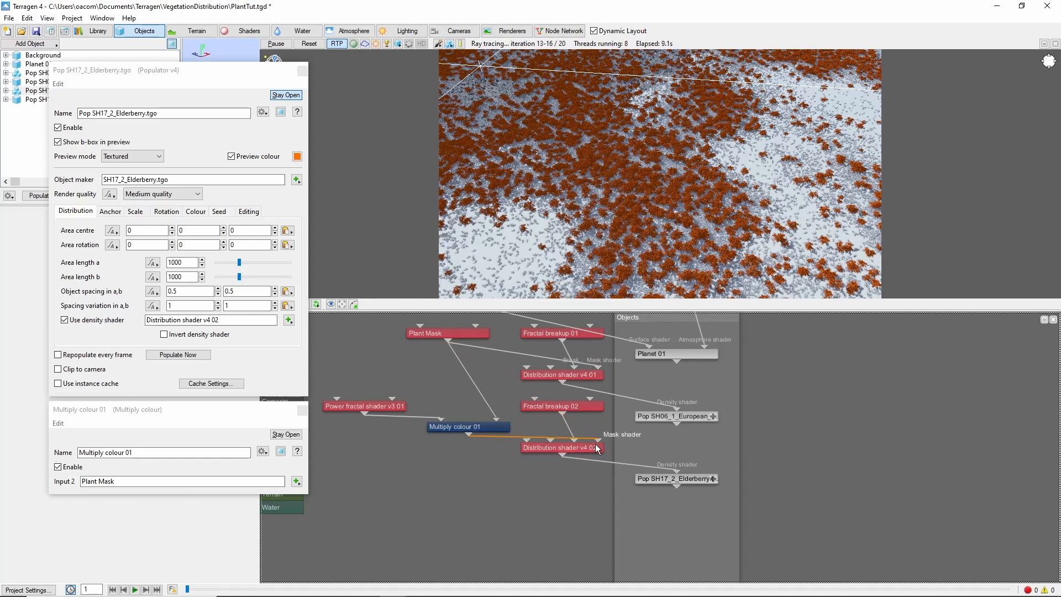
left_click(178, 355)
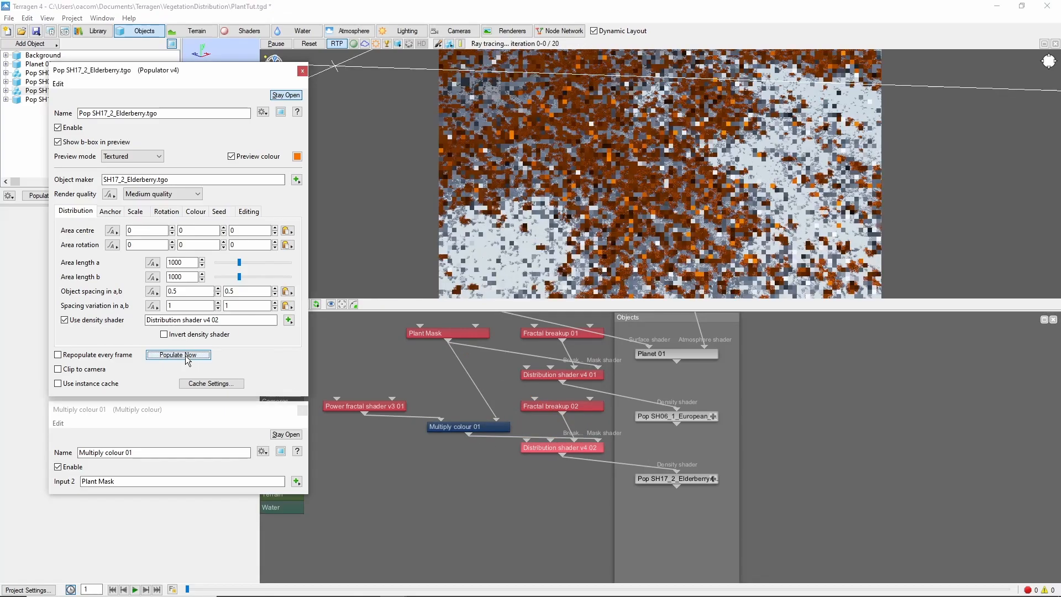
left_click(178, 354)
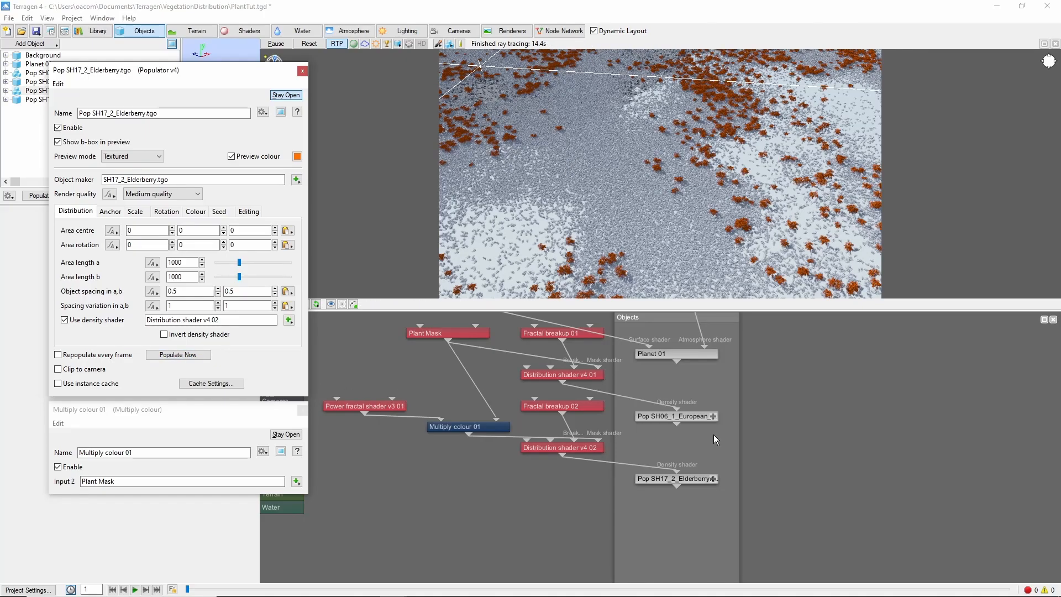
mouse_move(587, 288)
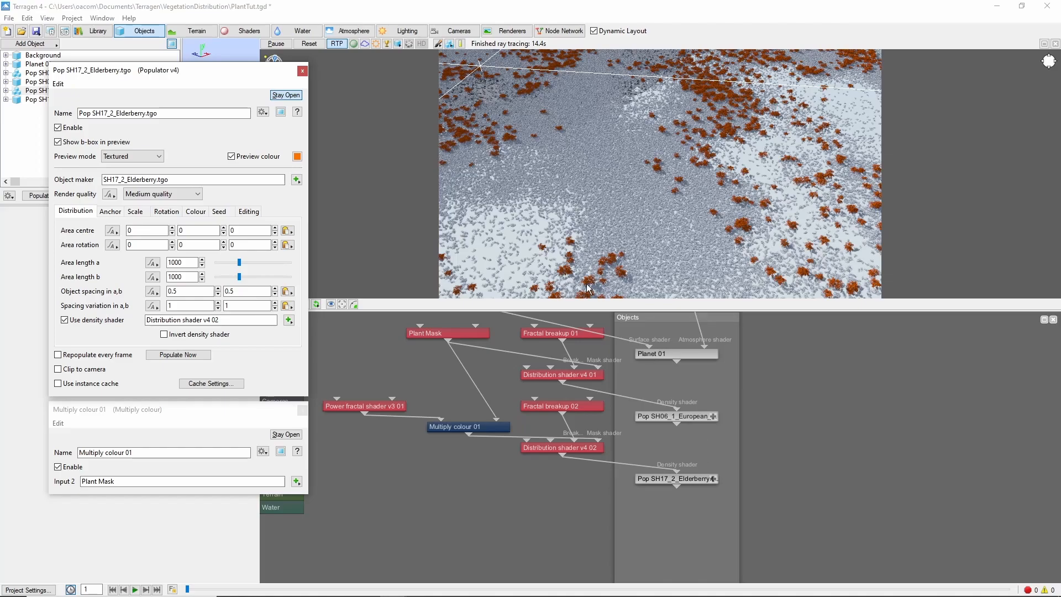
mouse_move(783, 203)
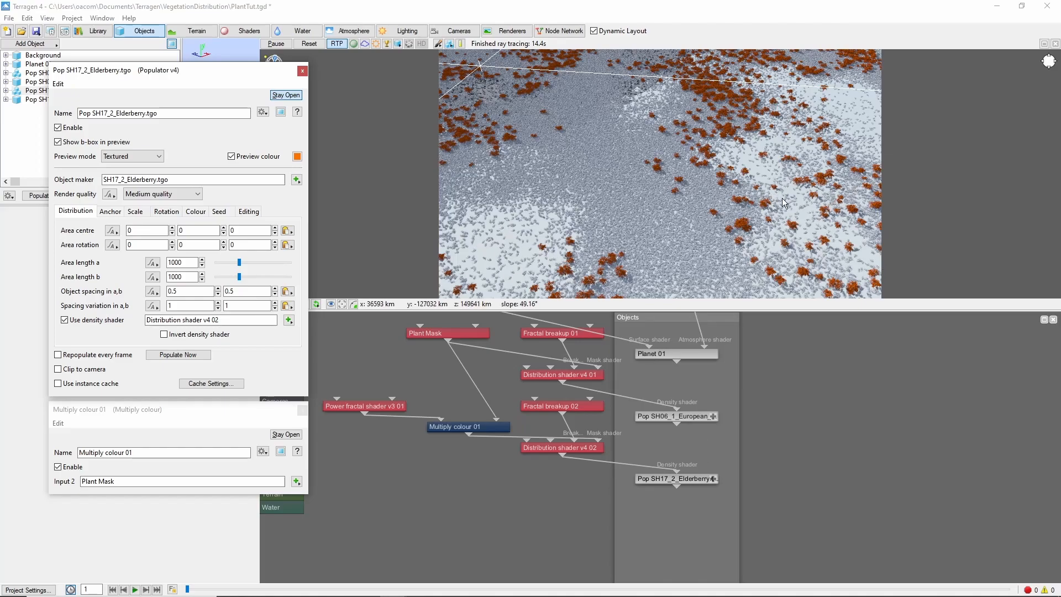
mouse_move(652, 94)
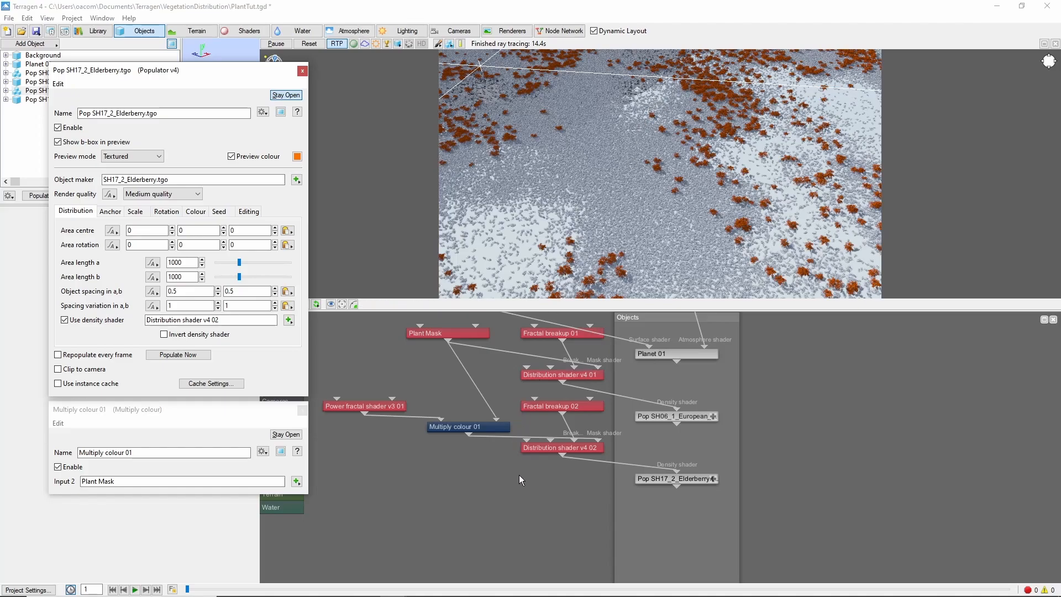
Step: Close the editors and add a BL10a_Colorado_Spruce population with minimum scale 0.5
left_click(302, 71)
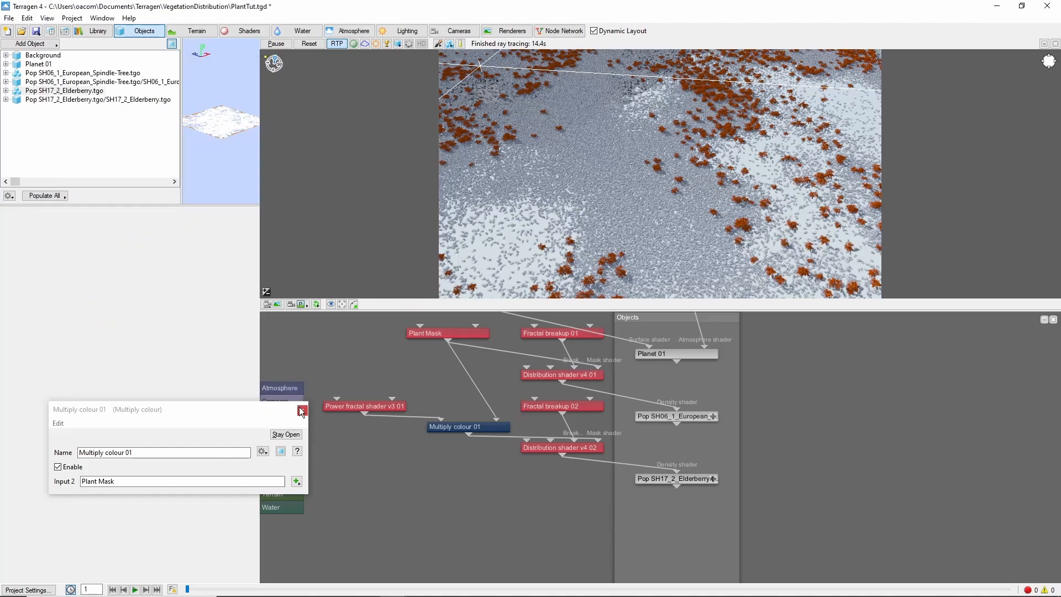
left_click(30, 44)
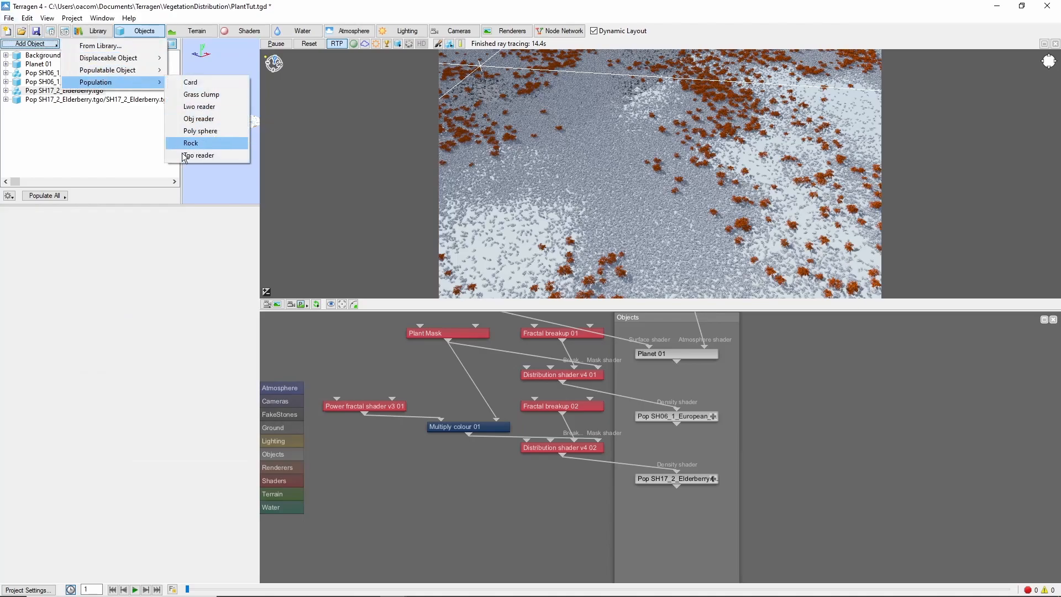
left_click(197, 155)
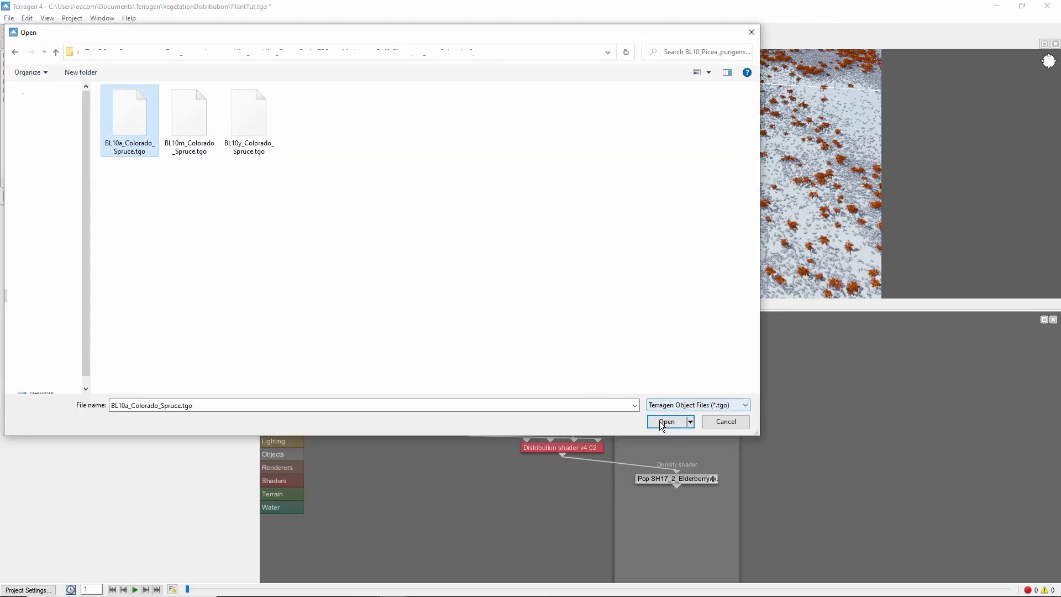
left_click(667, 421)
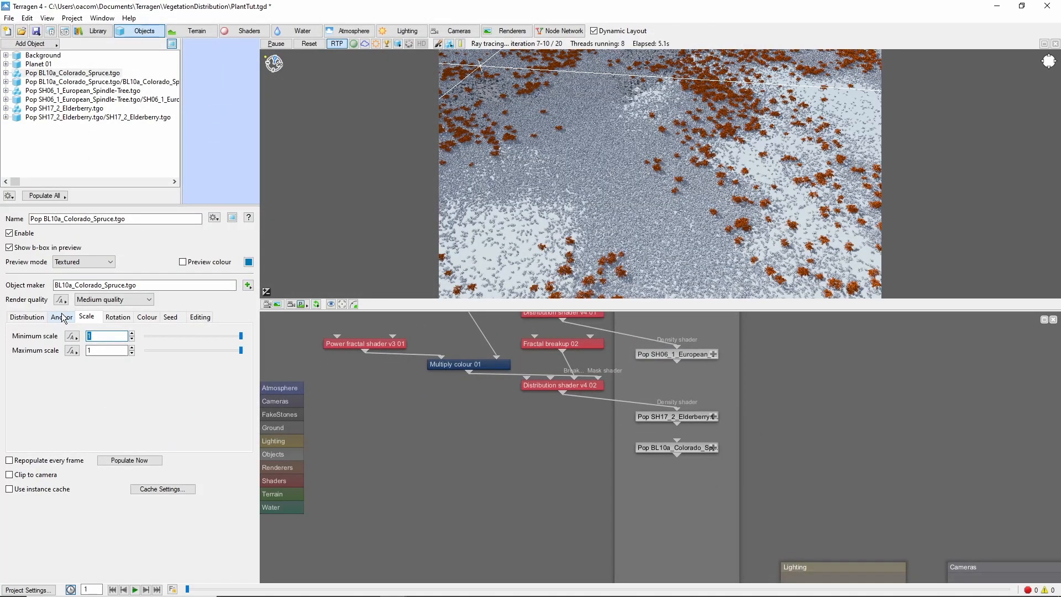
type("0.5")
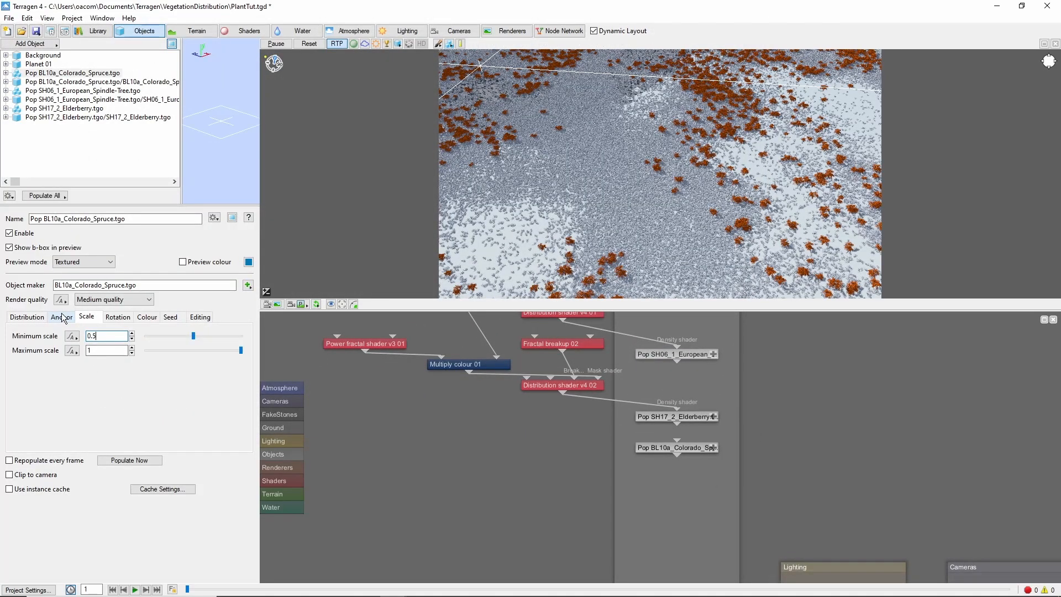
left_click(27, 316)
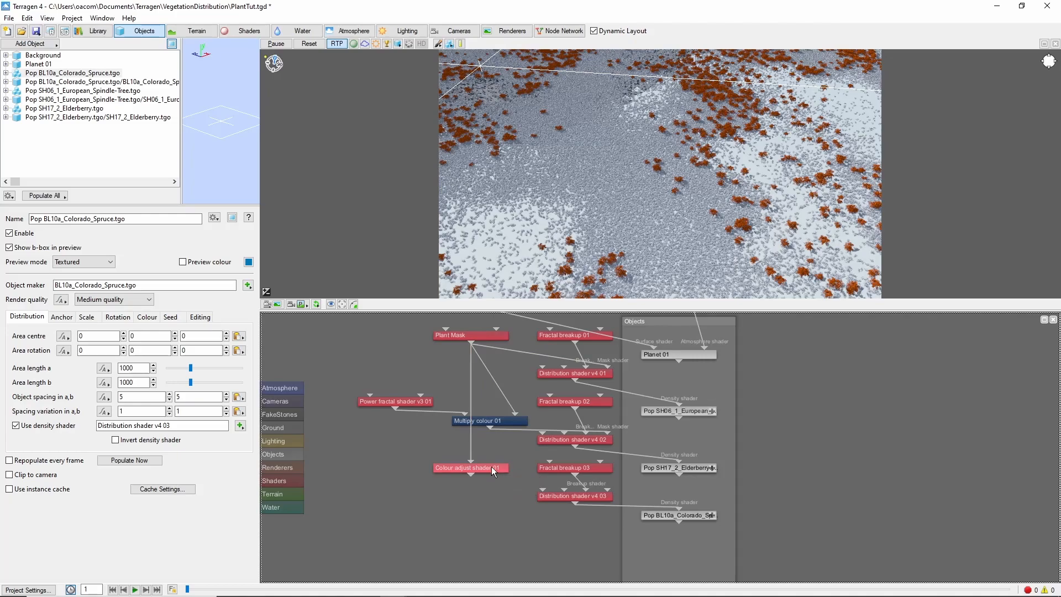
Step: Preview Colour adjust shader 01's inverted Plant Mask, then open the spruce population settings
double_click(470, 467)
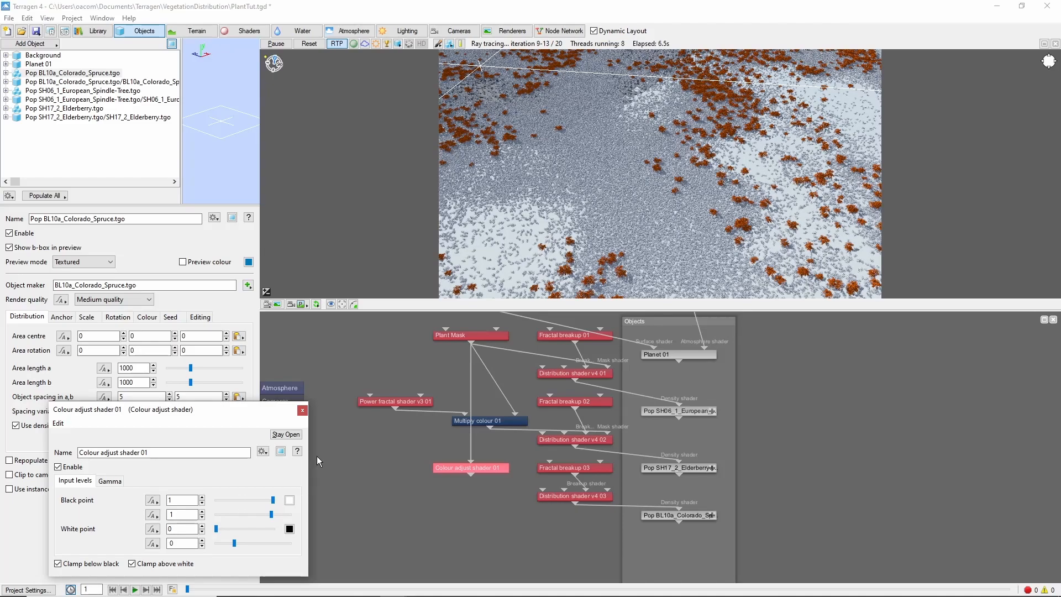
left_click(280, 451)
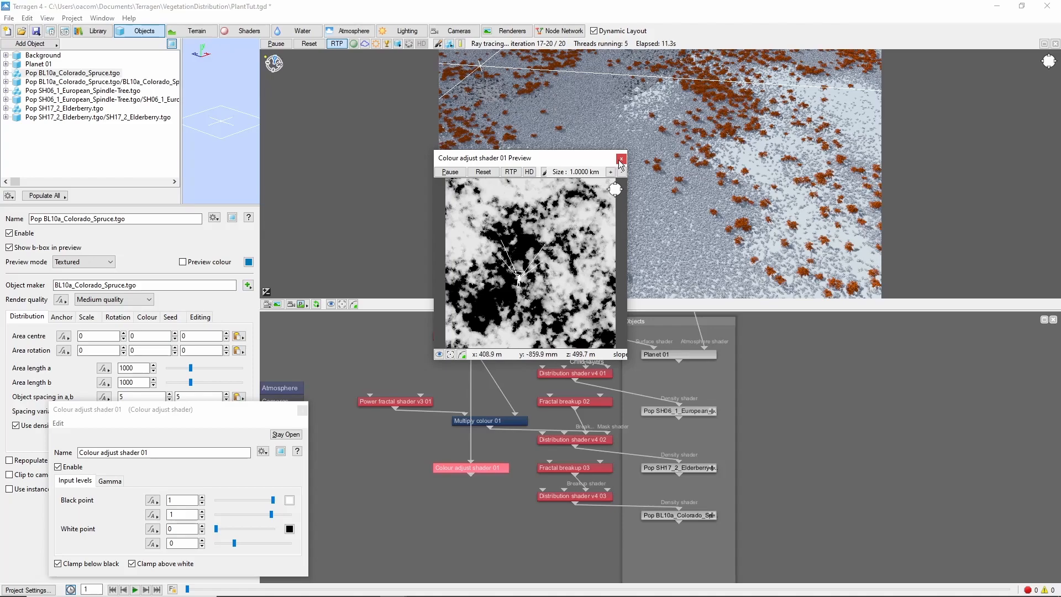
left_click(619, 159)
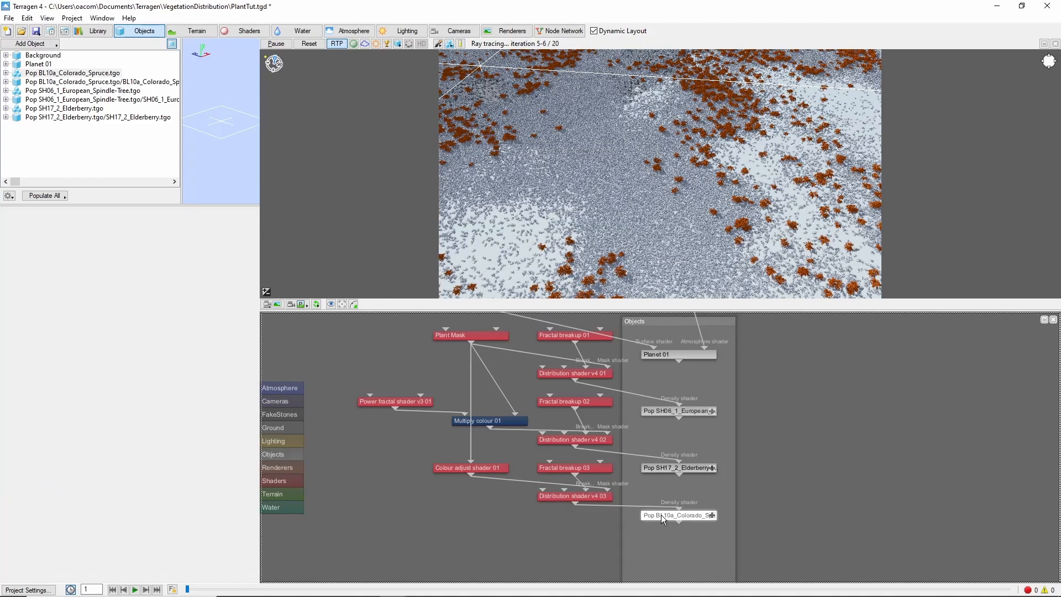
double_click(678, 515)
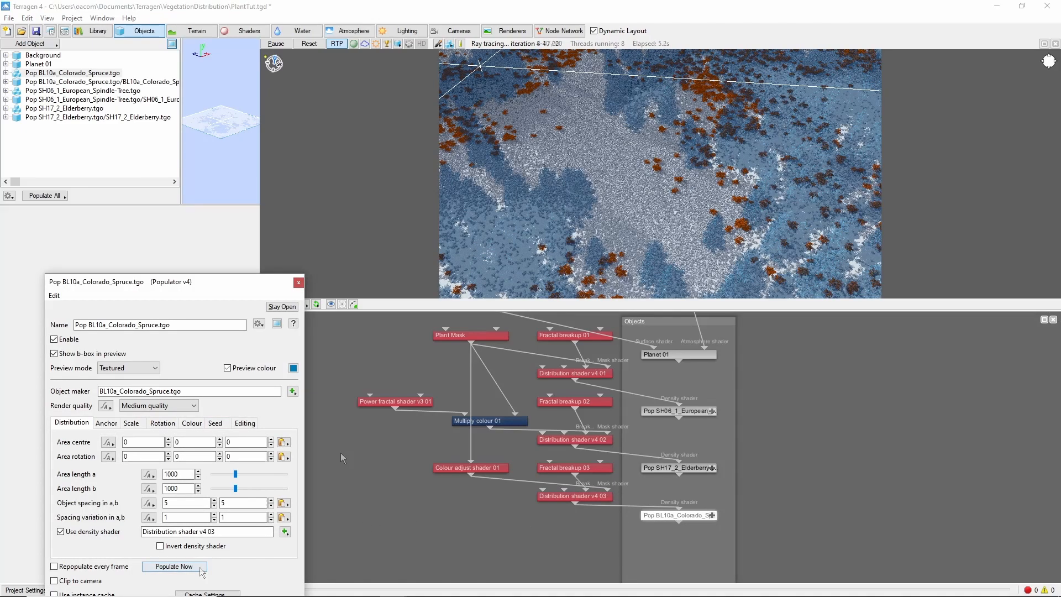
Step: Repopulate the spruce trees and set Distribution shader v4 03 coverage to 0.6
left_click(173, 566)
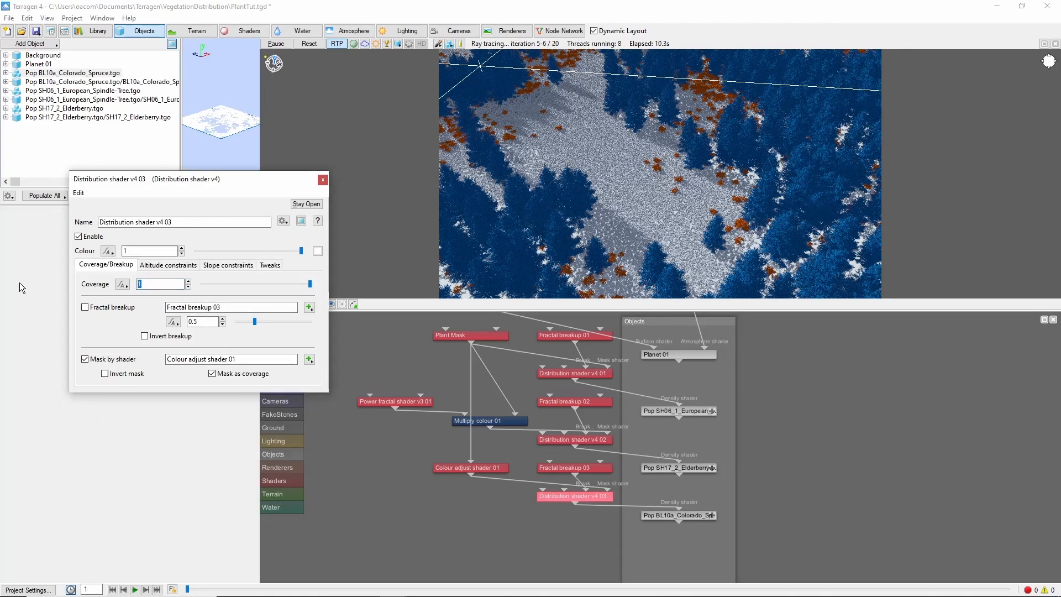
type("0.6")
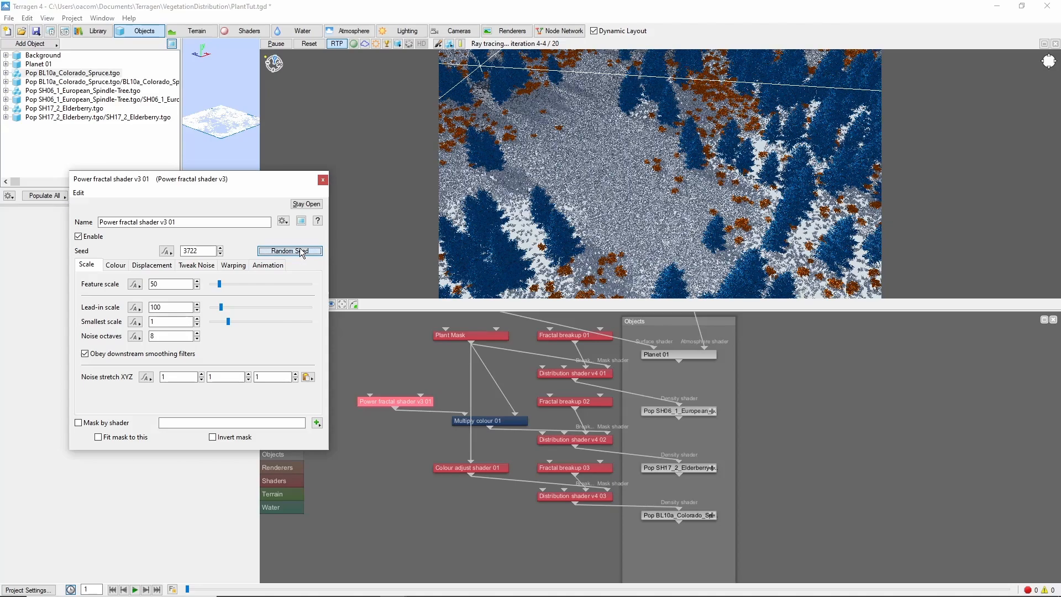
Step: Randomize Power fractal shader v3 01's seed to 366, then open Pop SH17_2_Elderberry
left_click(289, 250)
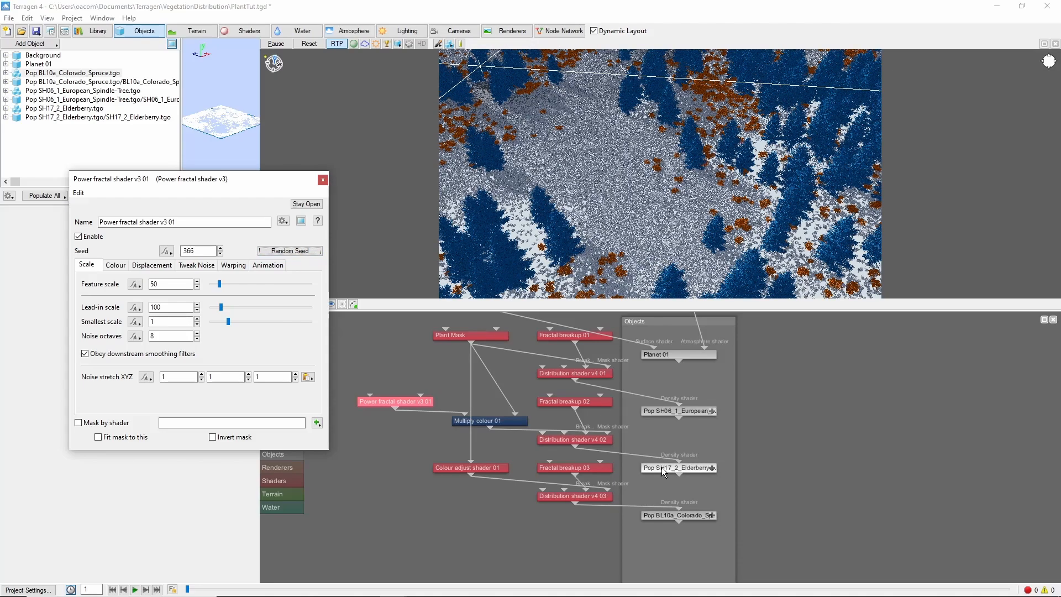
double_click(678, 468)
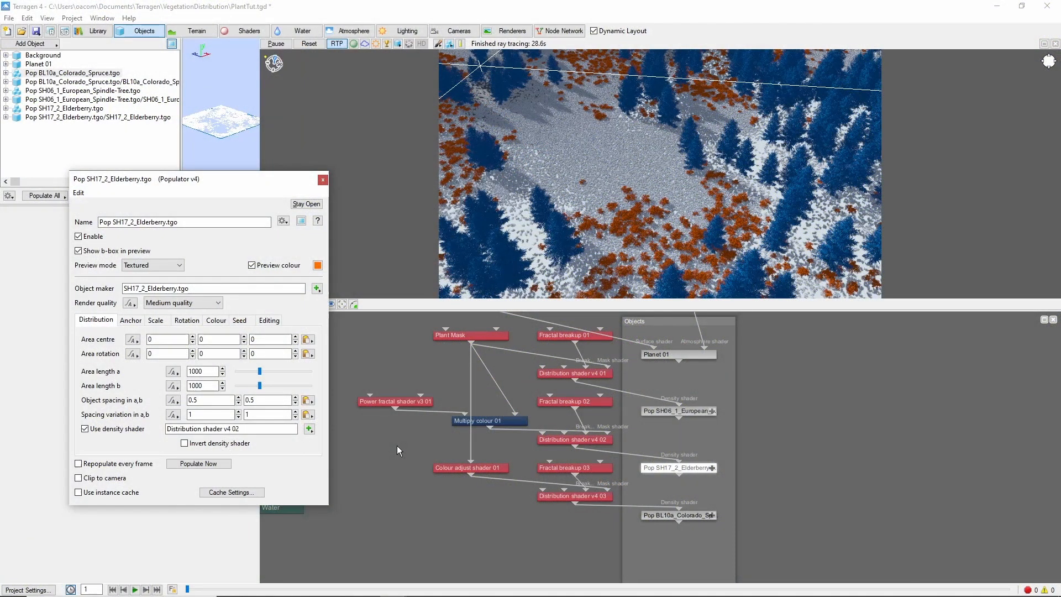